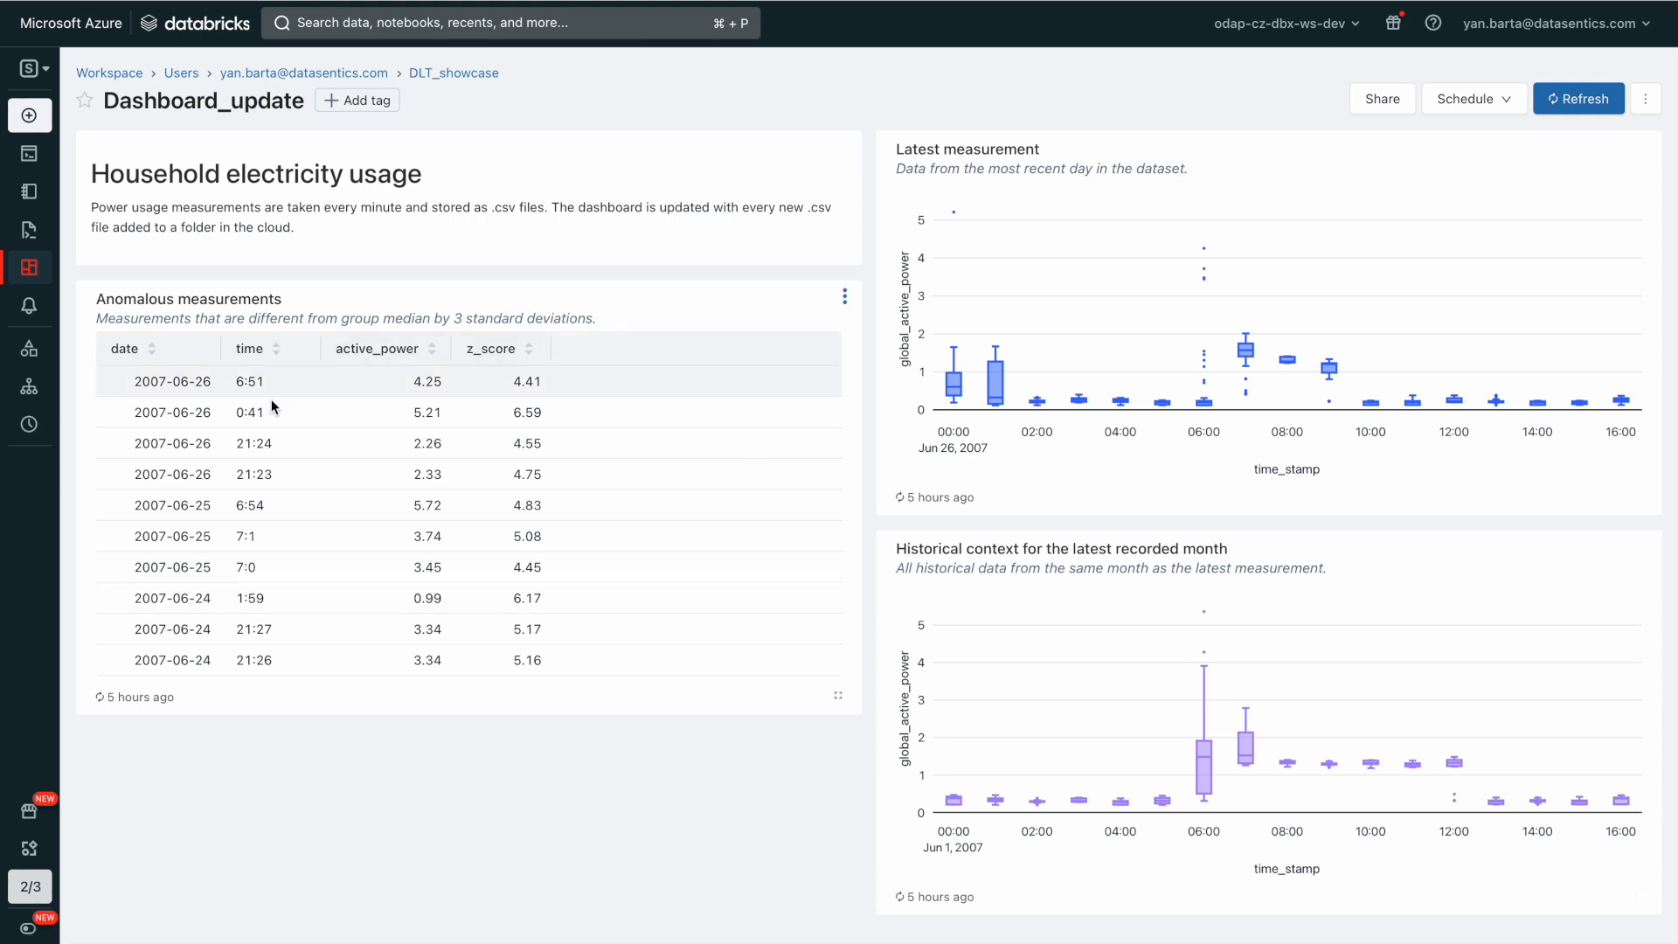
mouse_move(519, 567)
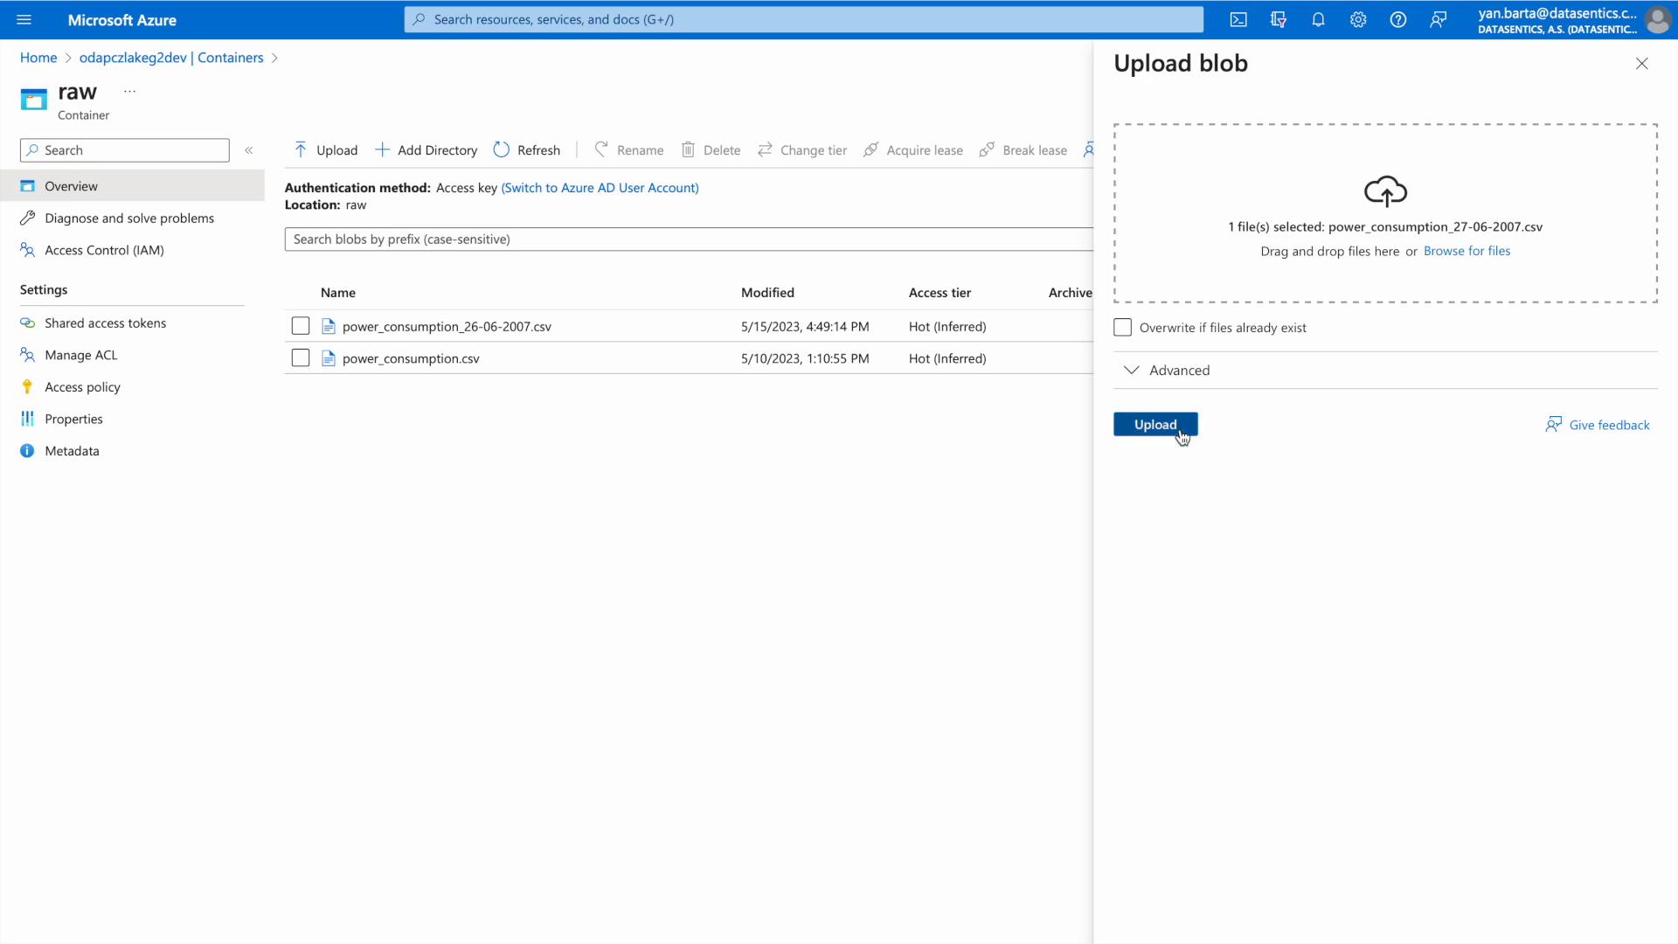
Step: Upload power_consumption_27-06-2007.csv into the raw container and return to the Databricks notebook
left_click(1155, 423)
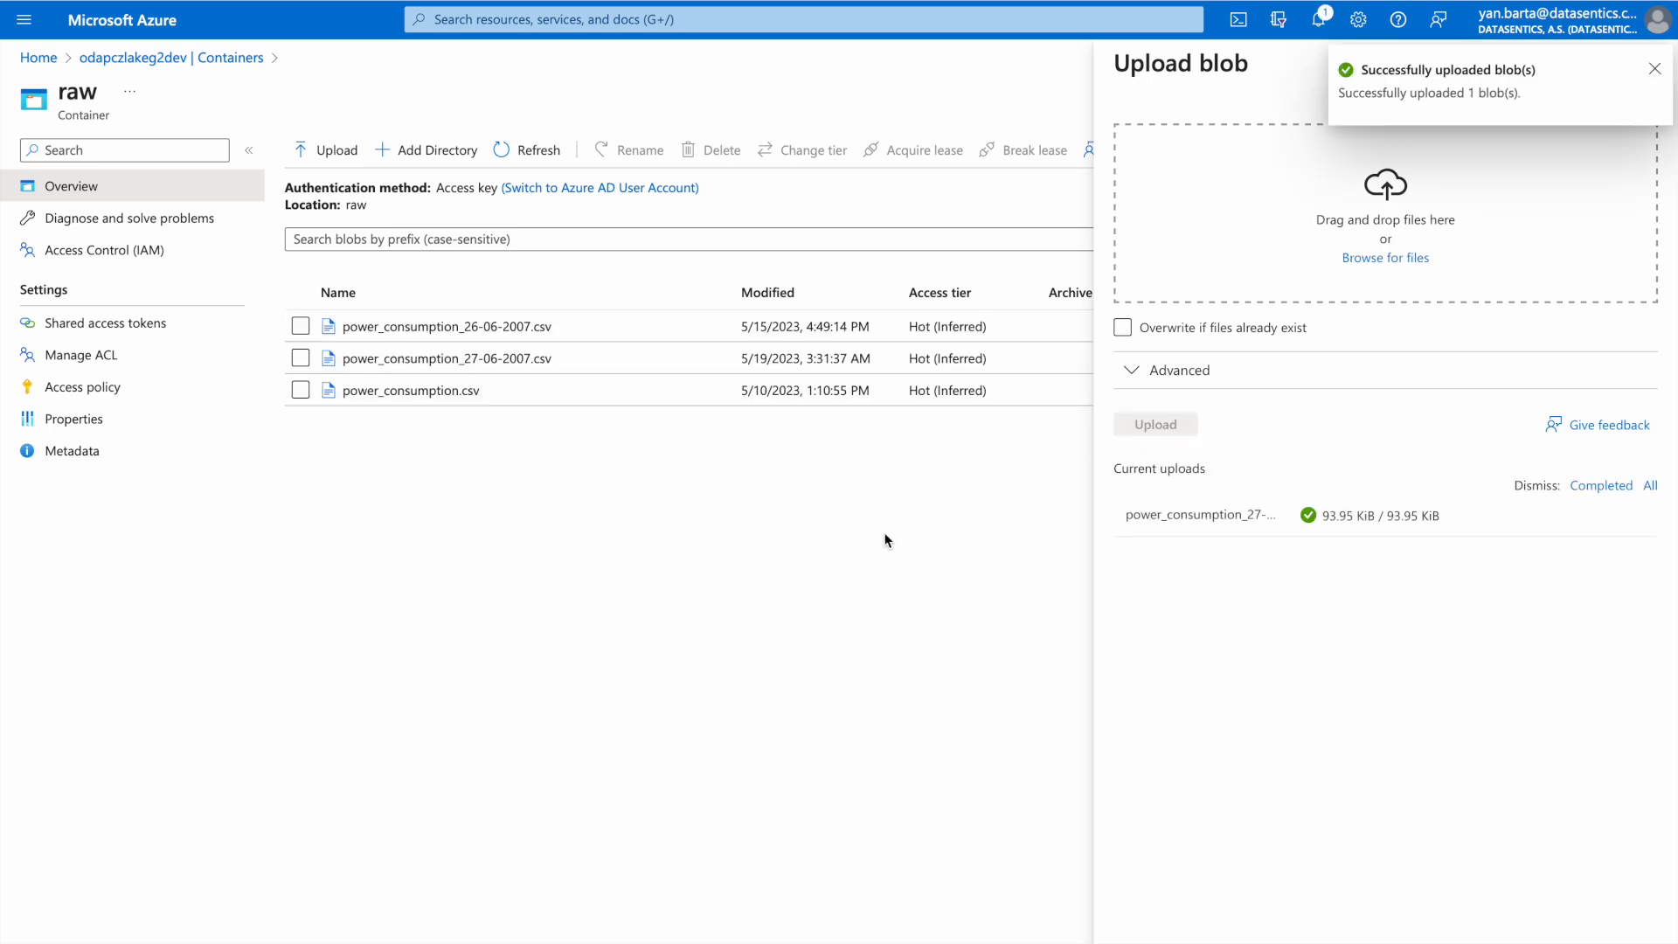
left_click(1655, 68)
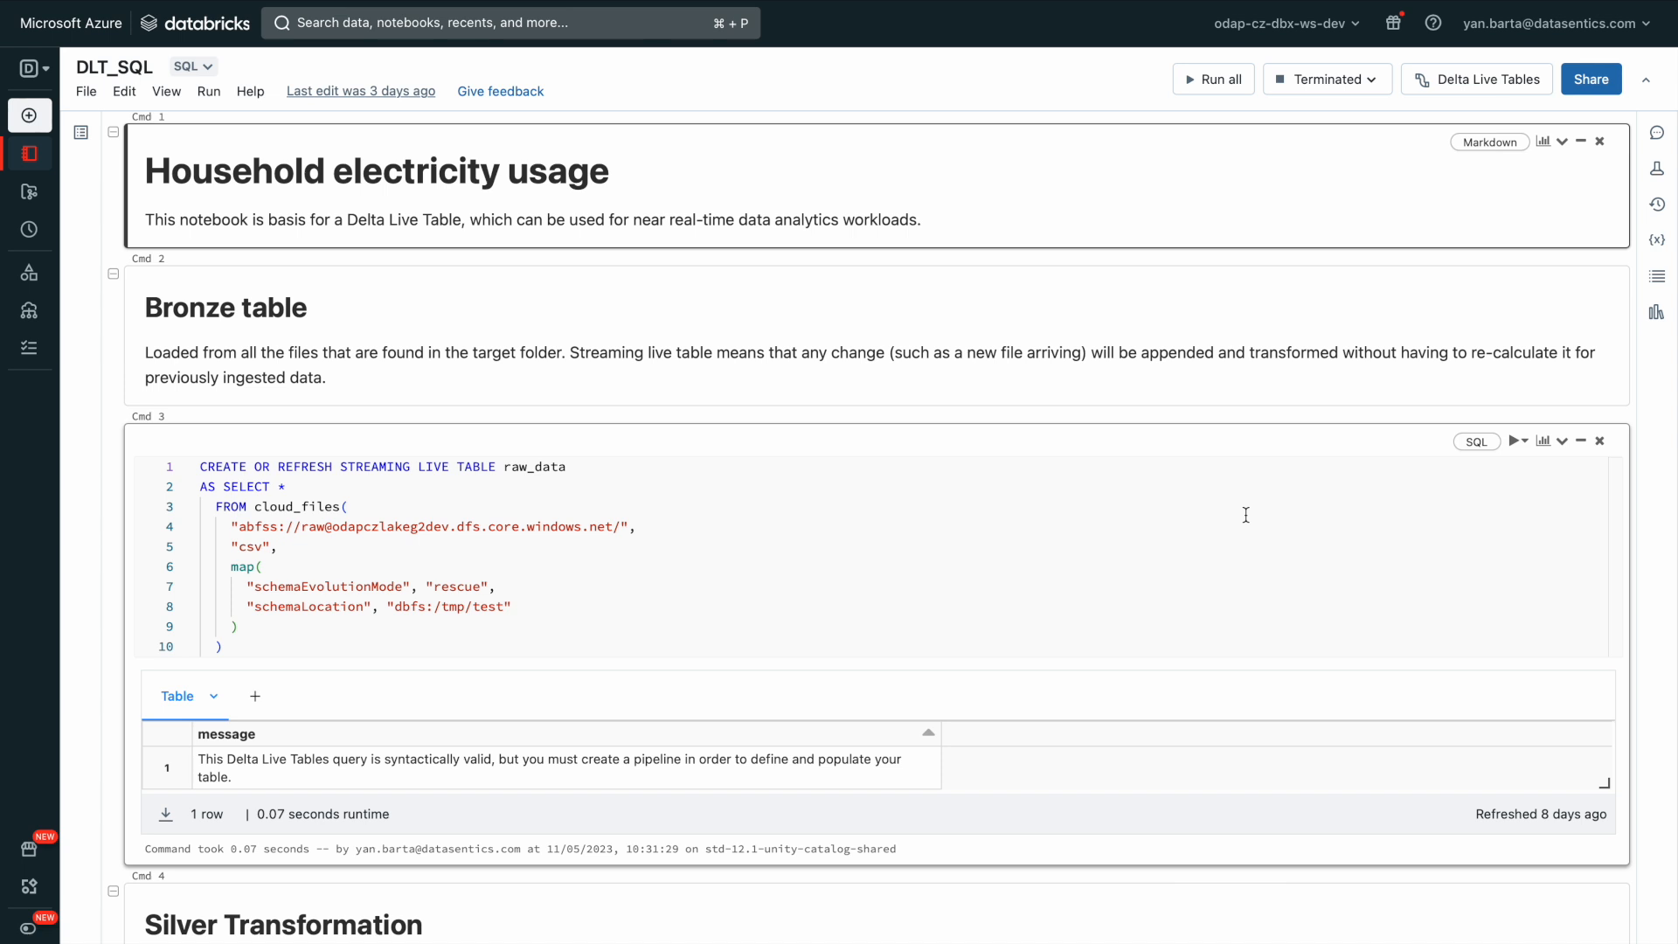
mouse_move(993, 493)
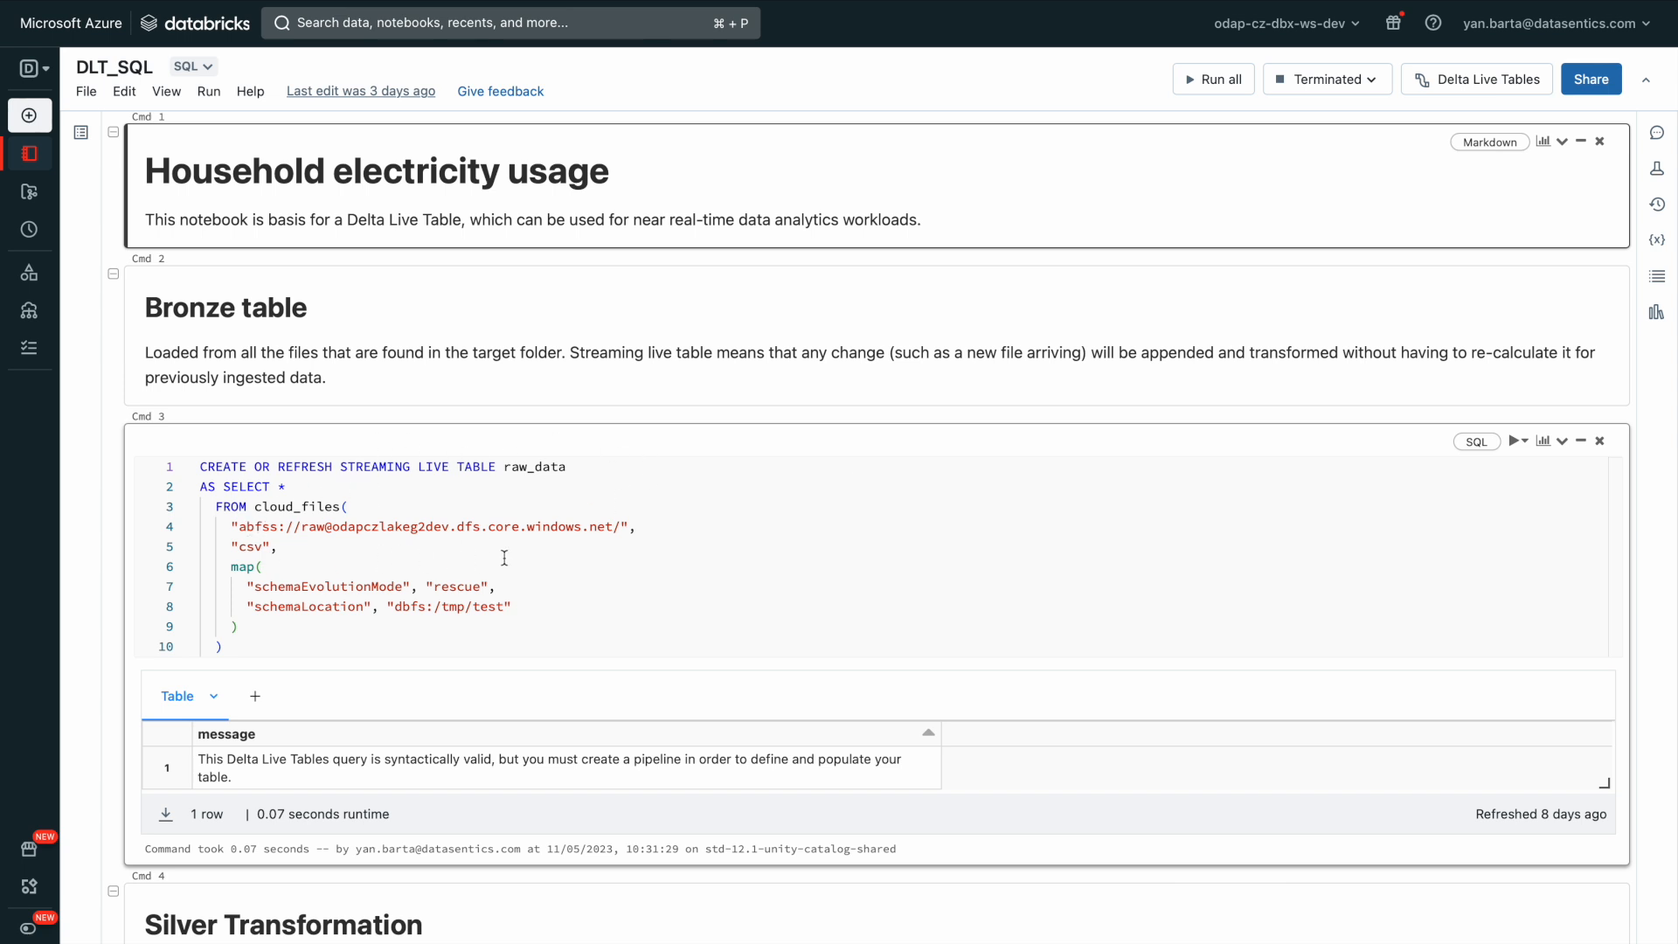
mouse_move(523, 587)
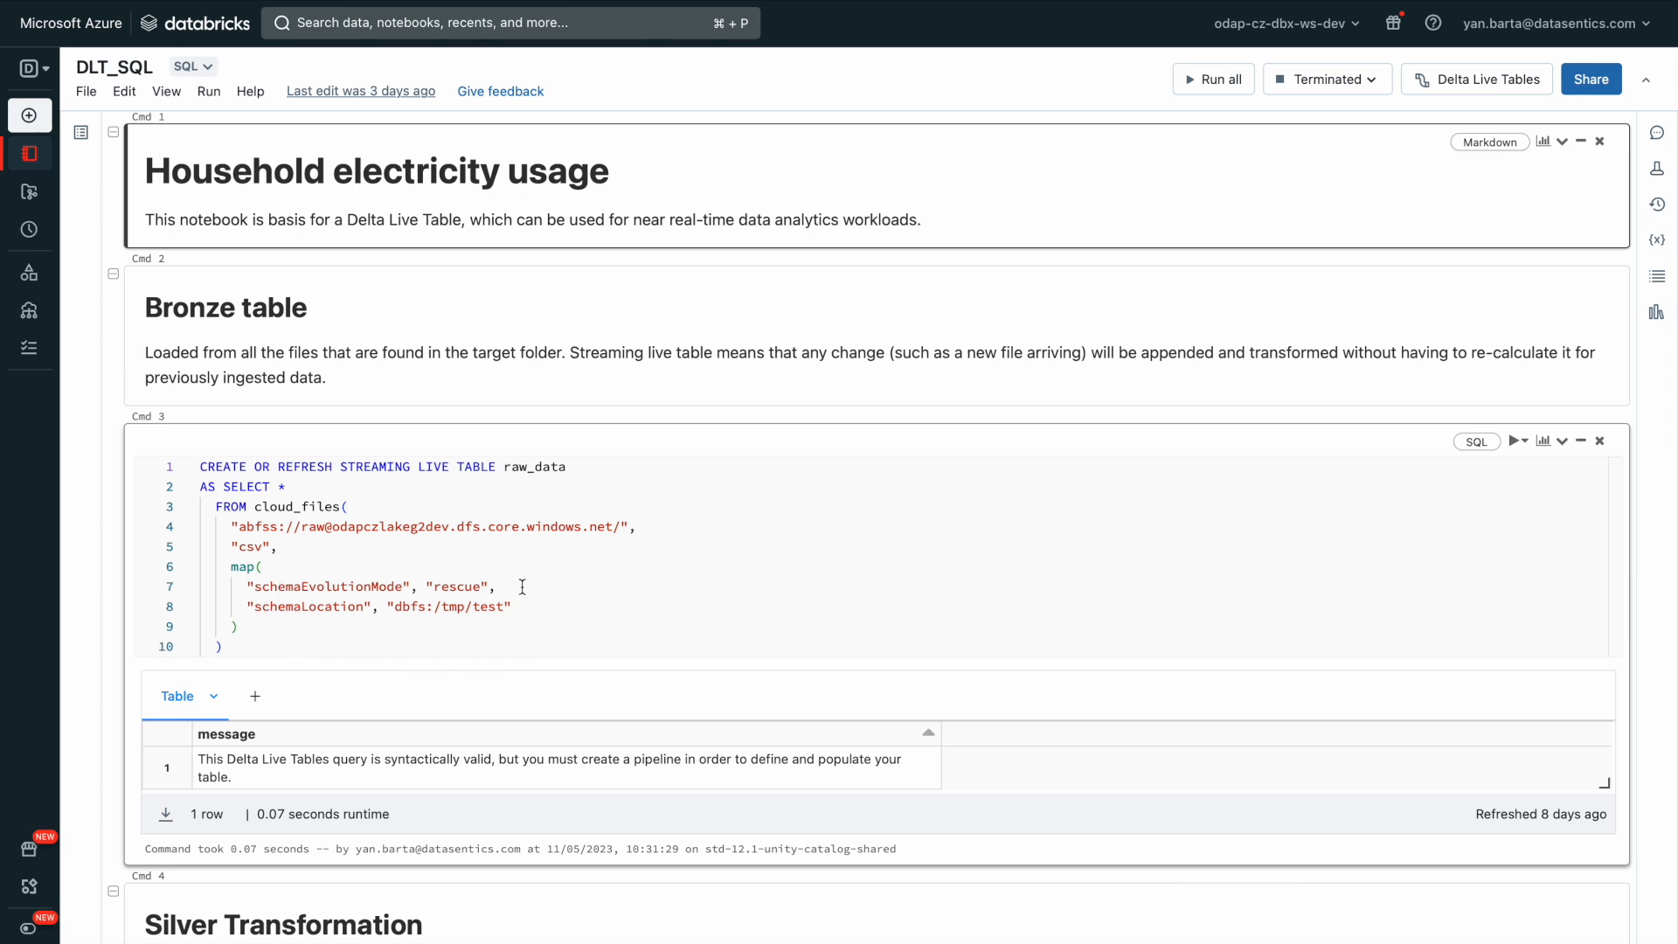
mouse_move(462, 606)
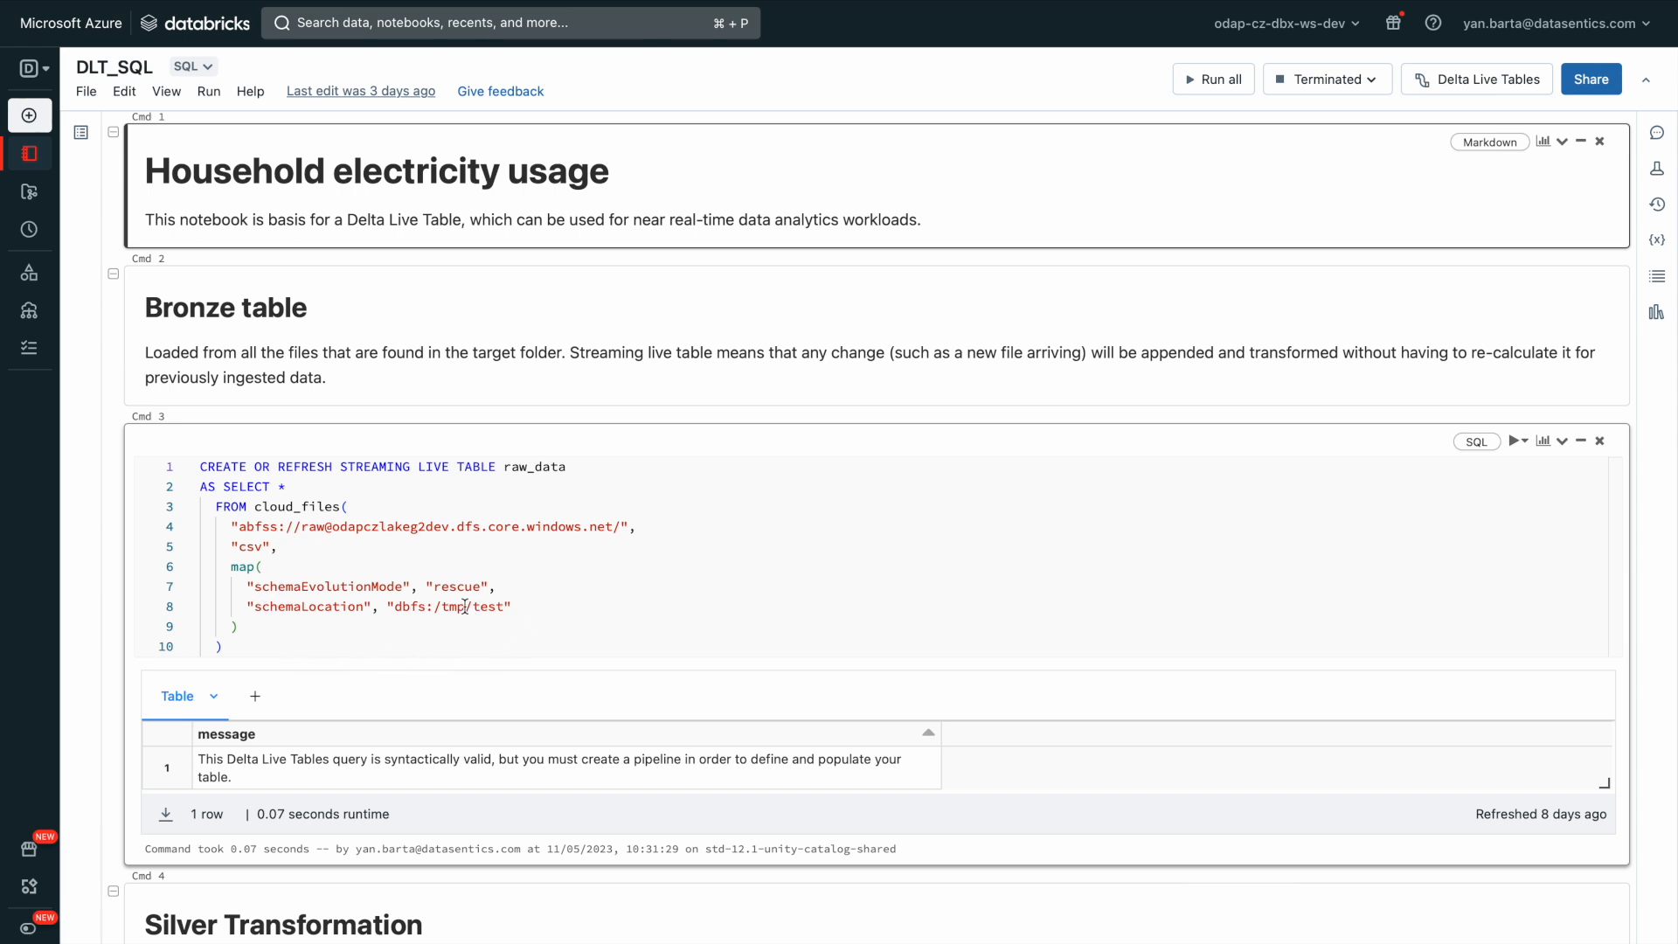
Step: Scroll through the DLT_SQL notebook's bronze raw_data and silver_data table definitions
scroll("down", 3)
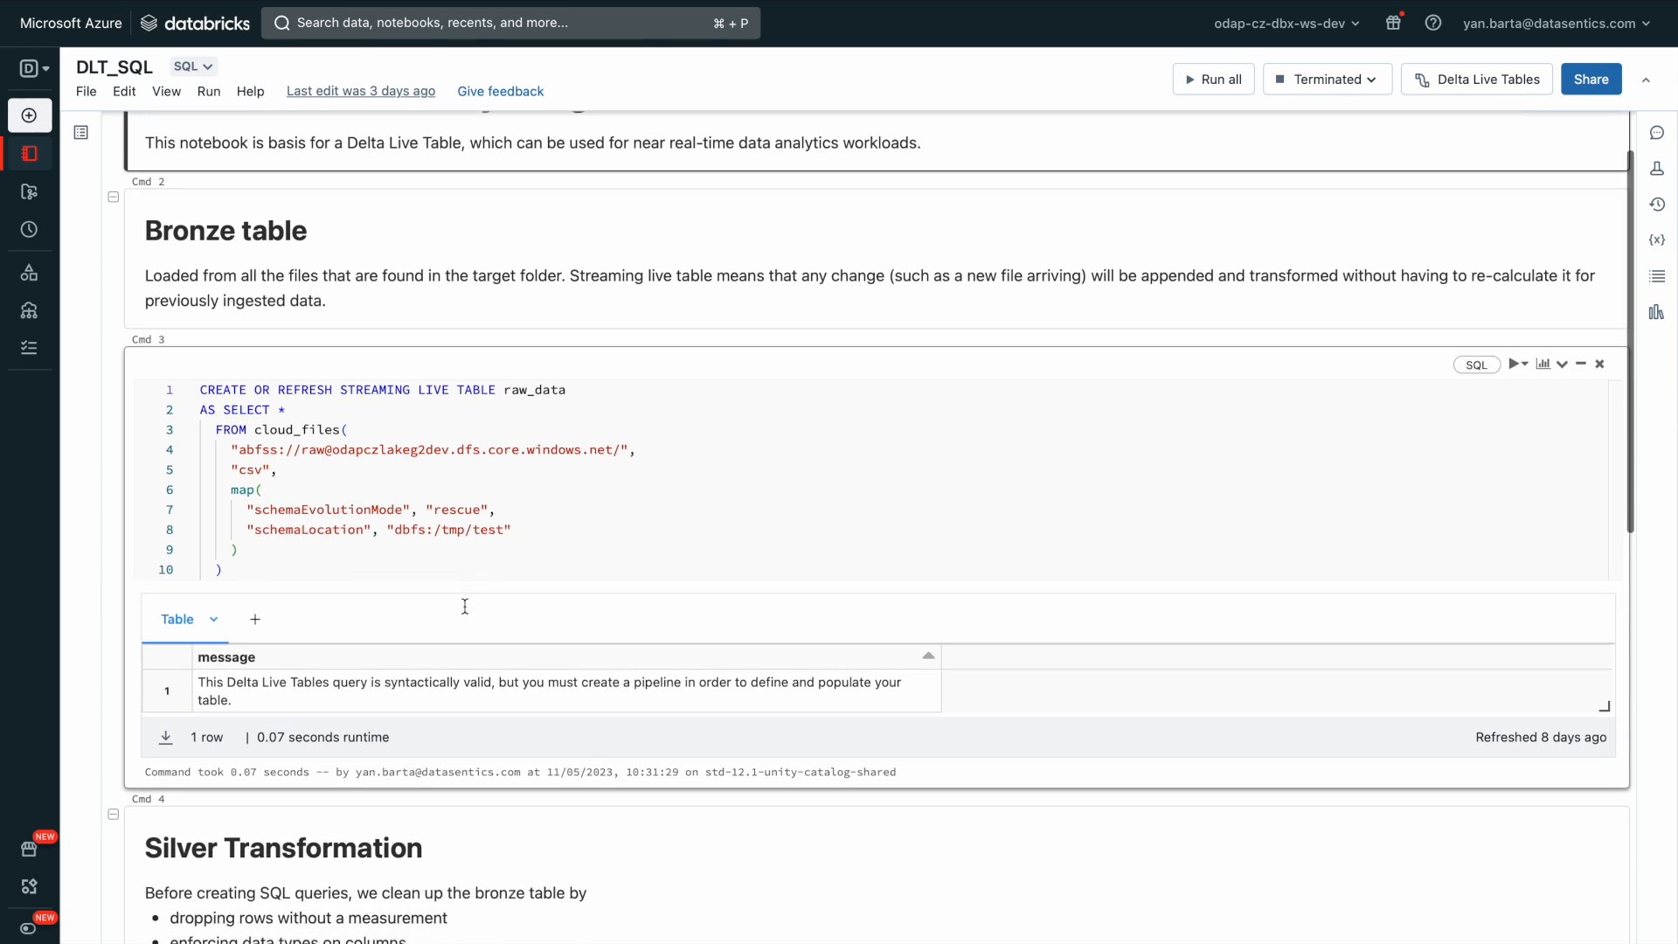
scroll("down", 3)
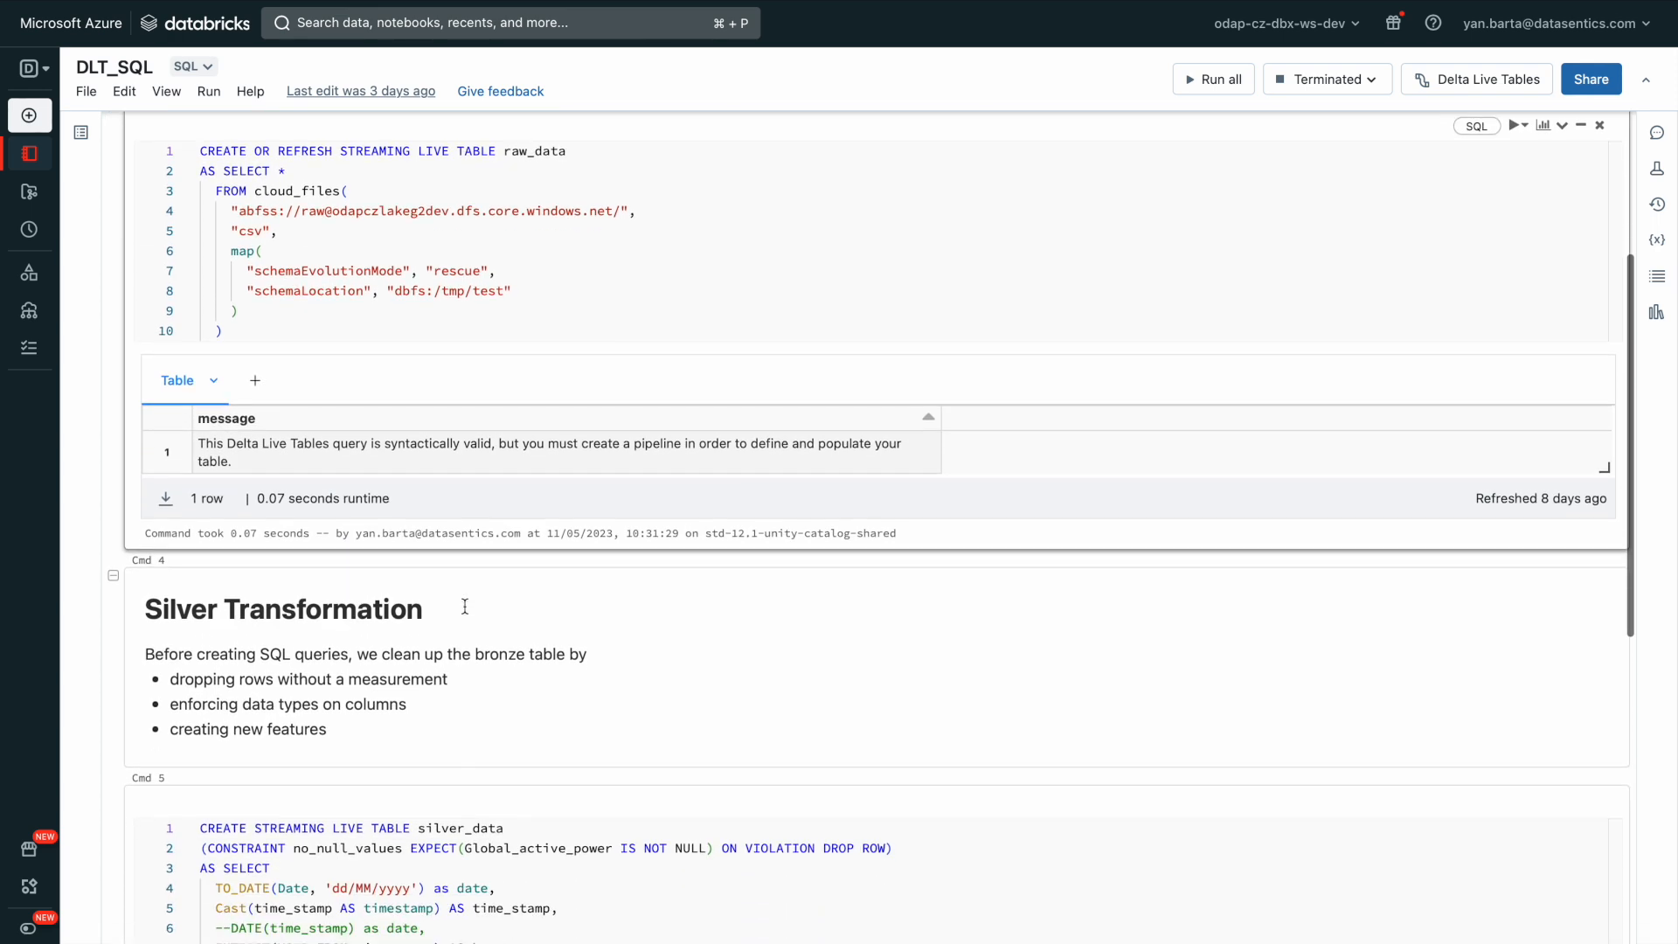
scroll("down", 3)
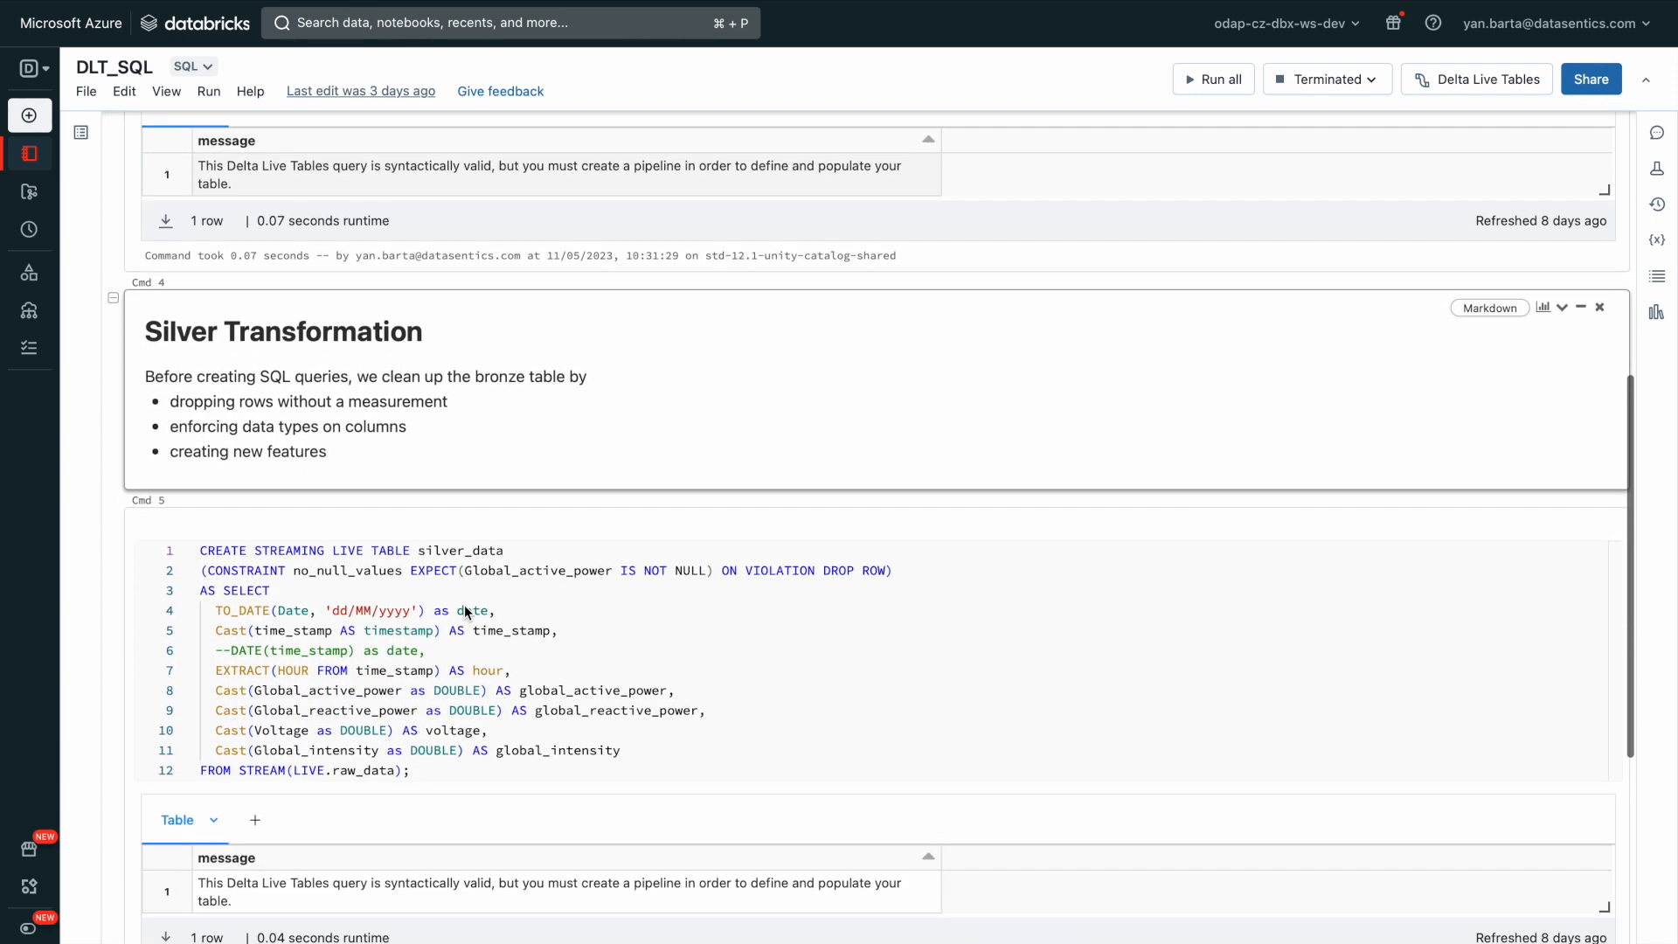
scroll("down", 3)
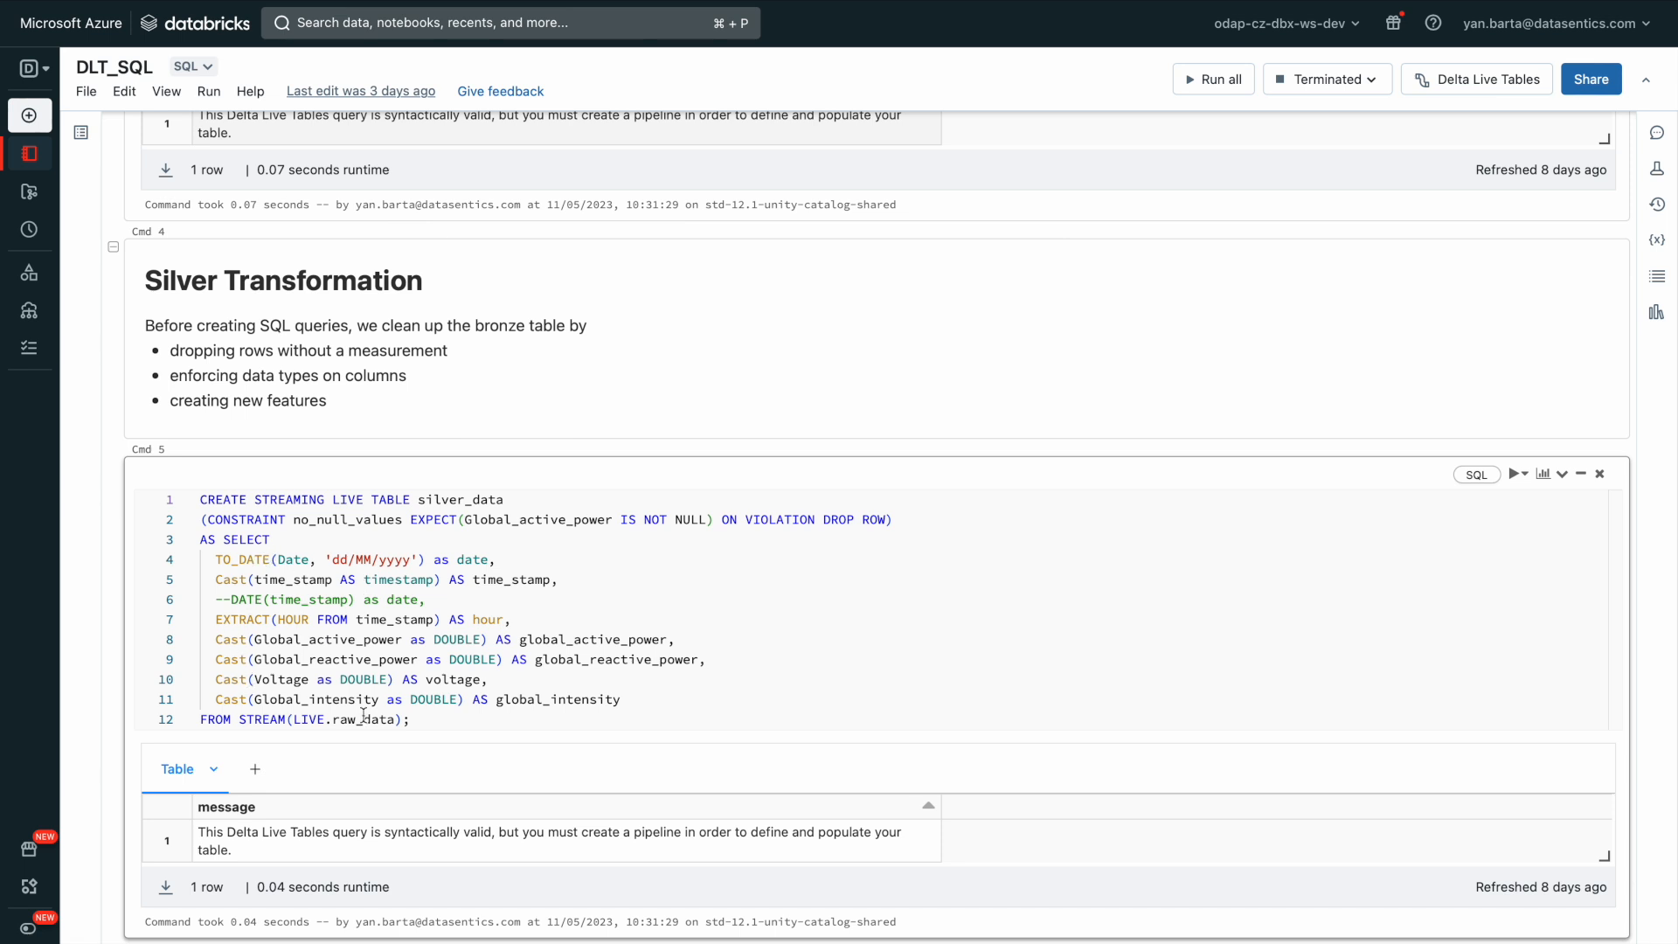
mouse_move(542, 645)
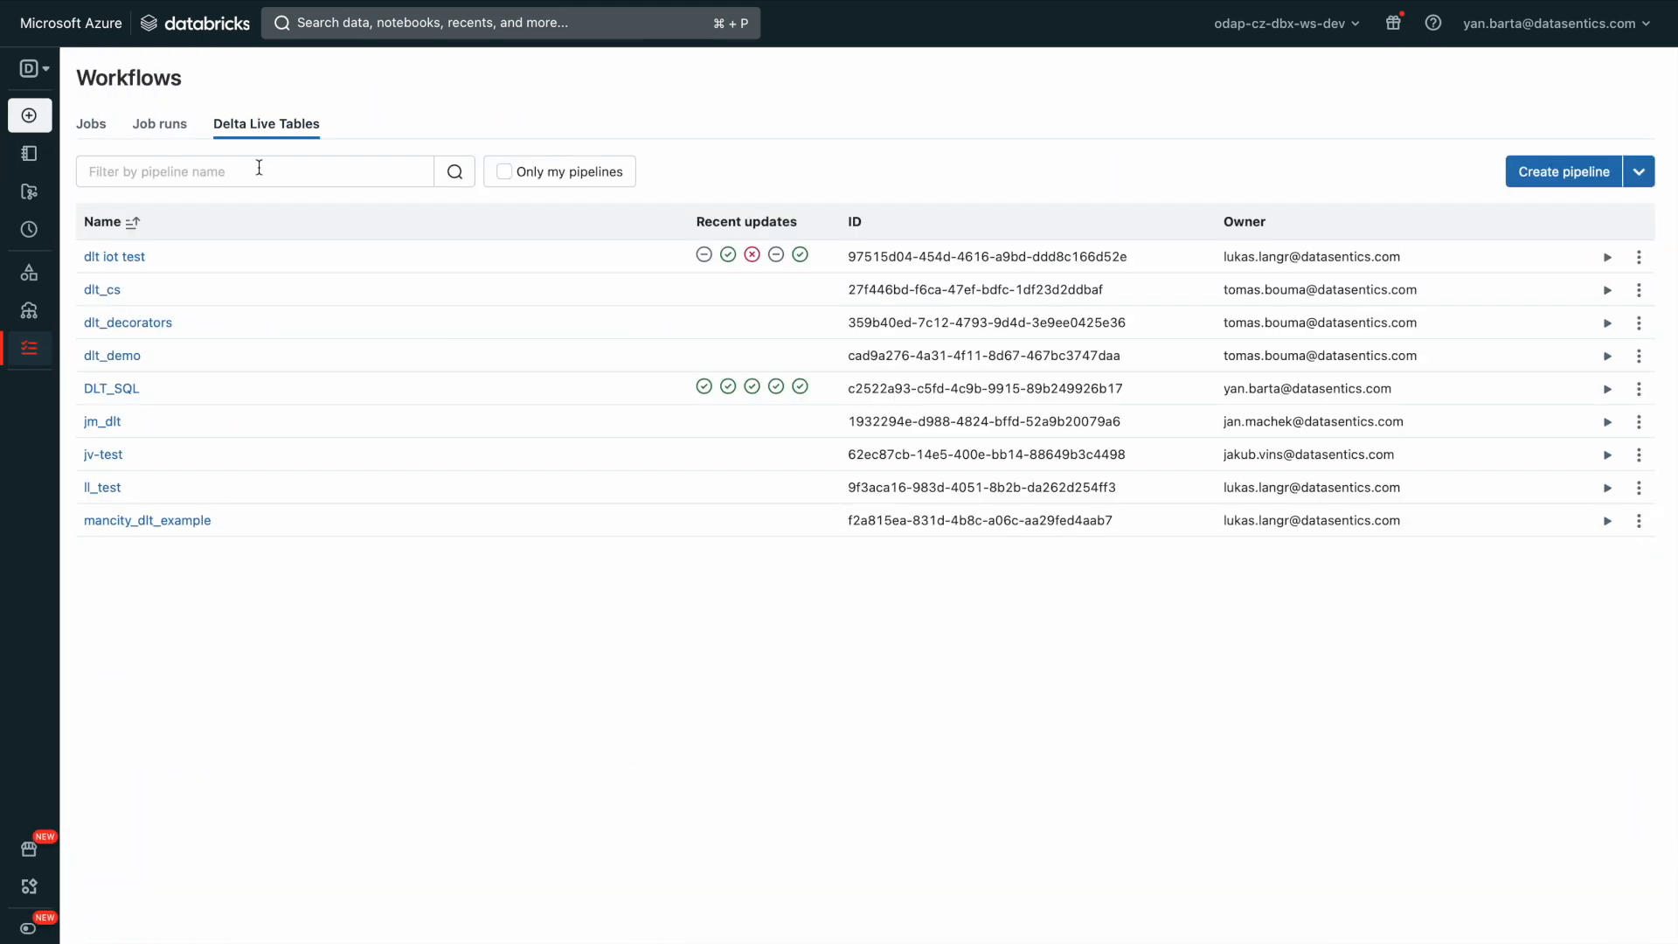
Step: Review the DLT_SQL pipeline's last run of raw_data and silver_data, then switch to the SQL workspace
left_click(110, 388)
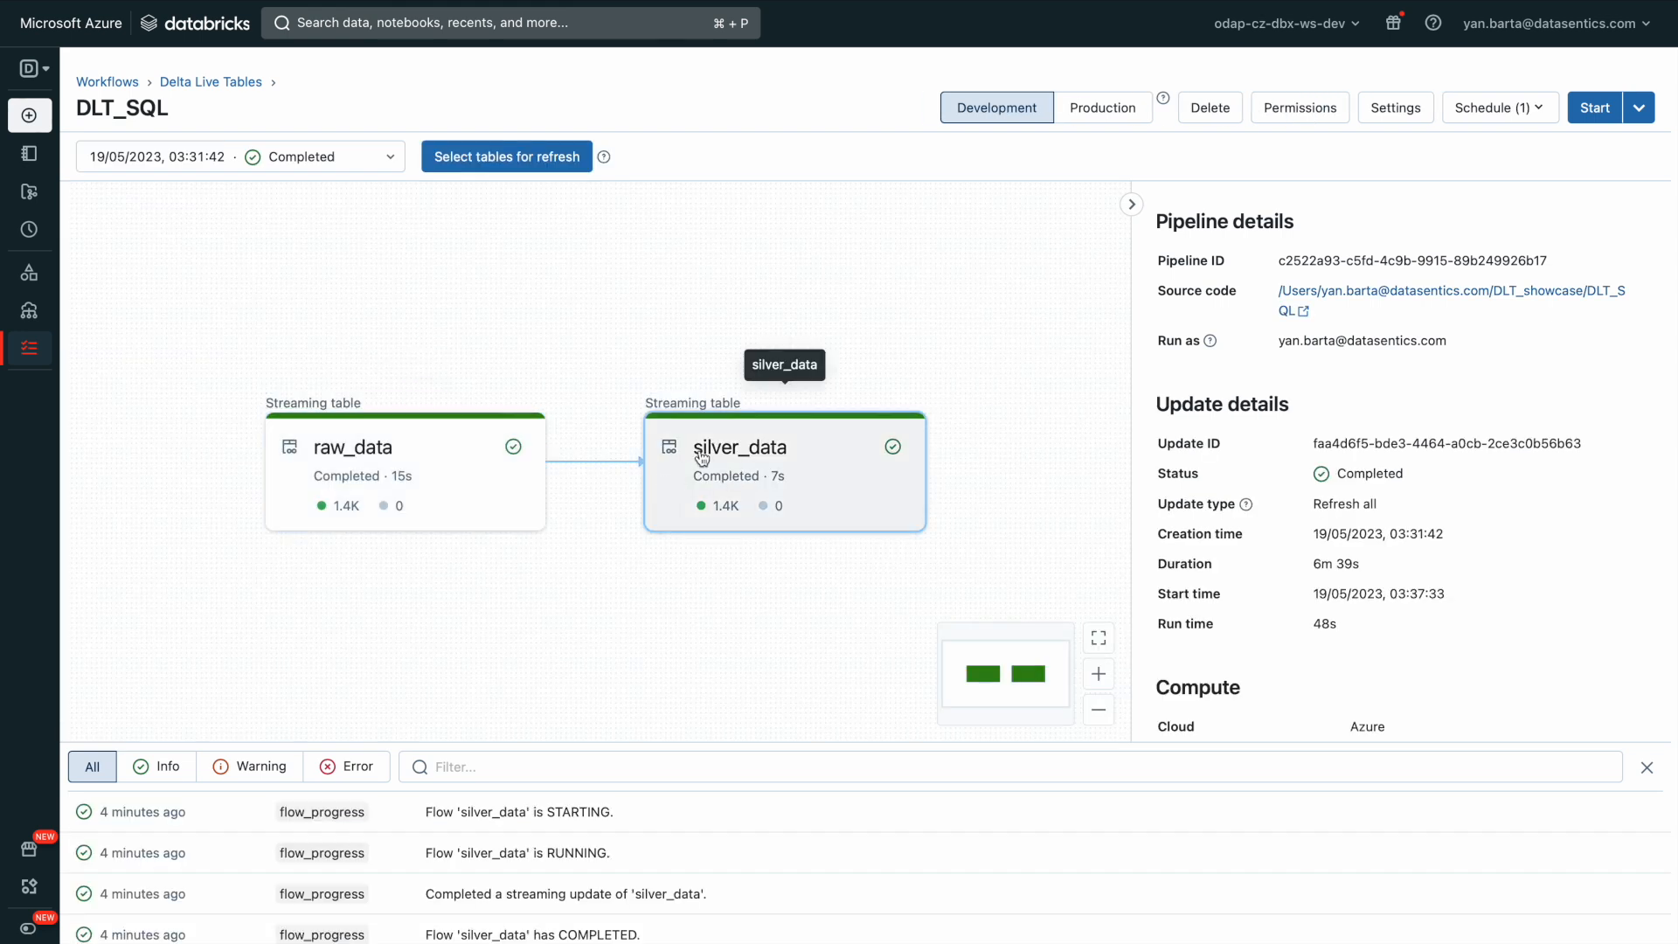
mouse_move(704, 327)
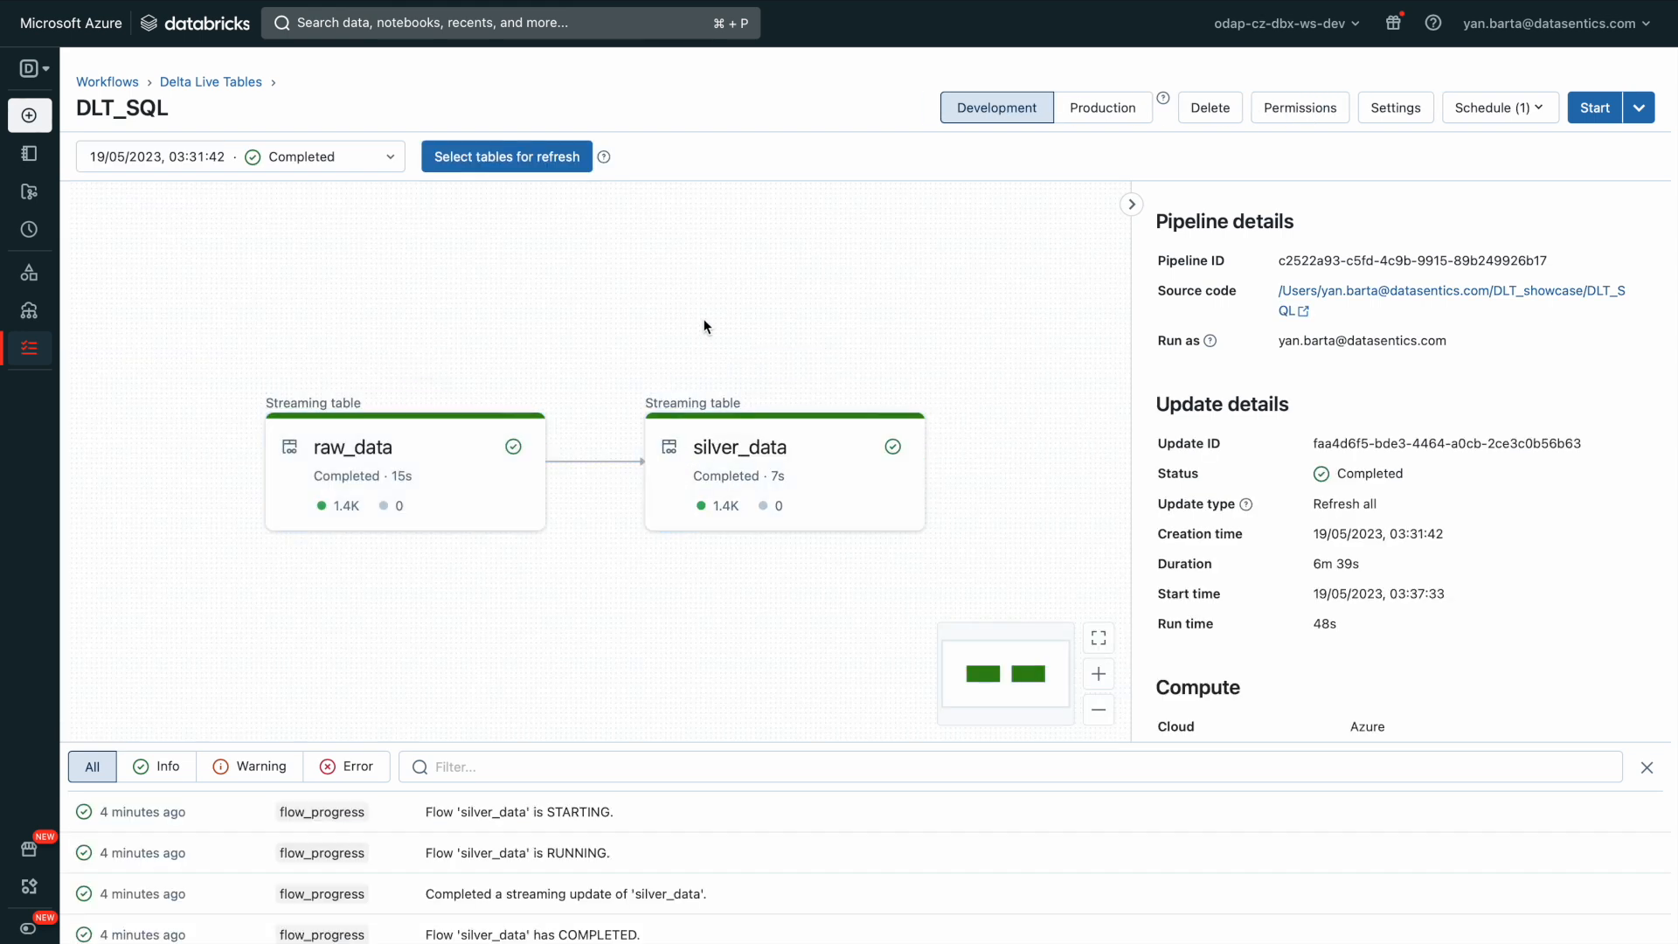
mouse_move(343, 371)
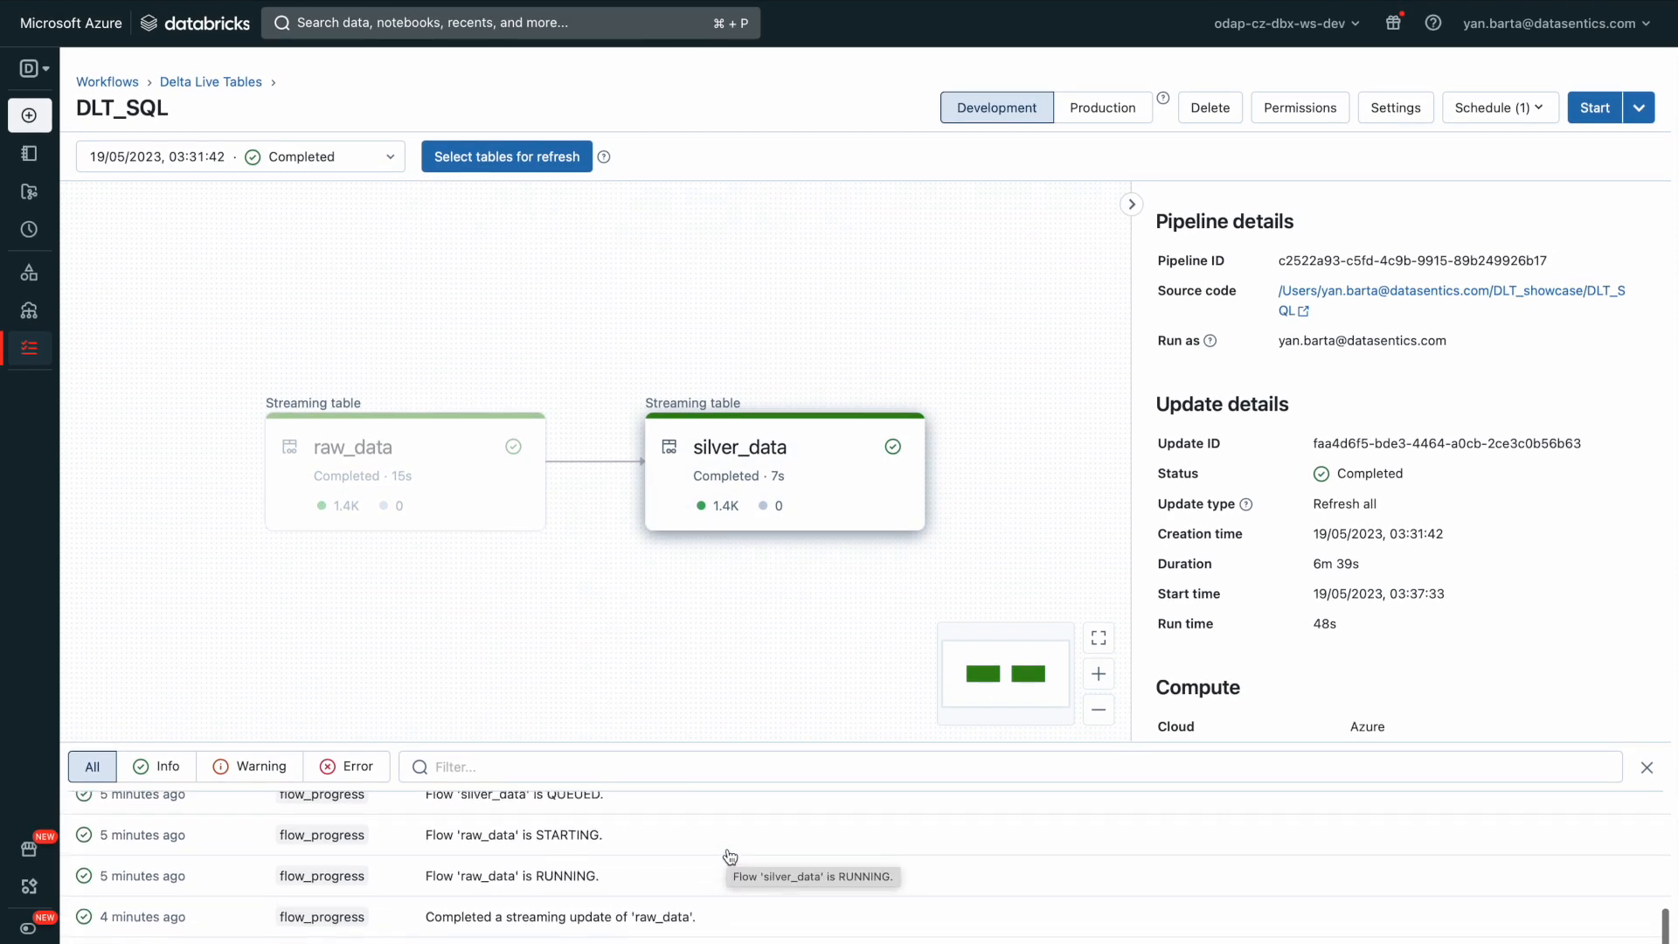
scroll("down", 3)
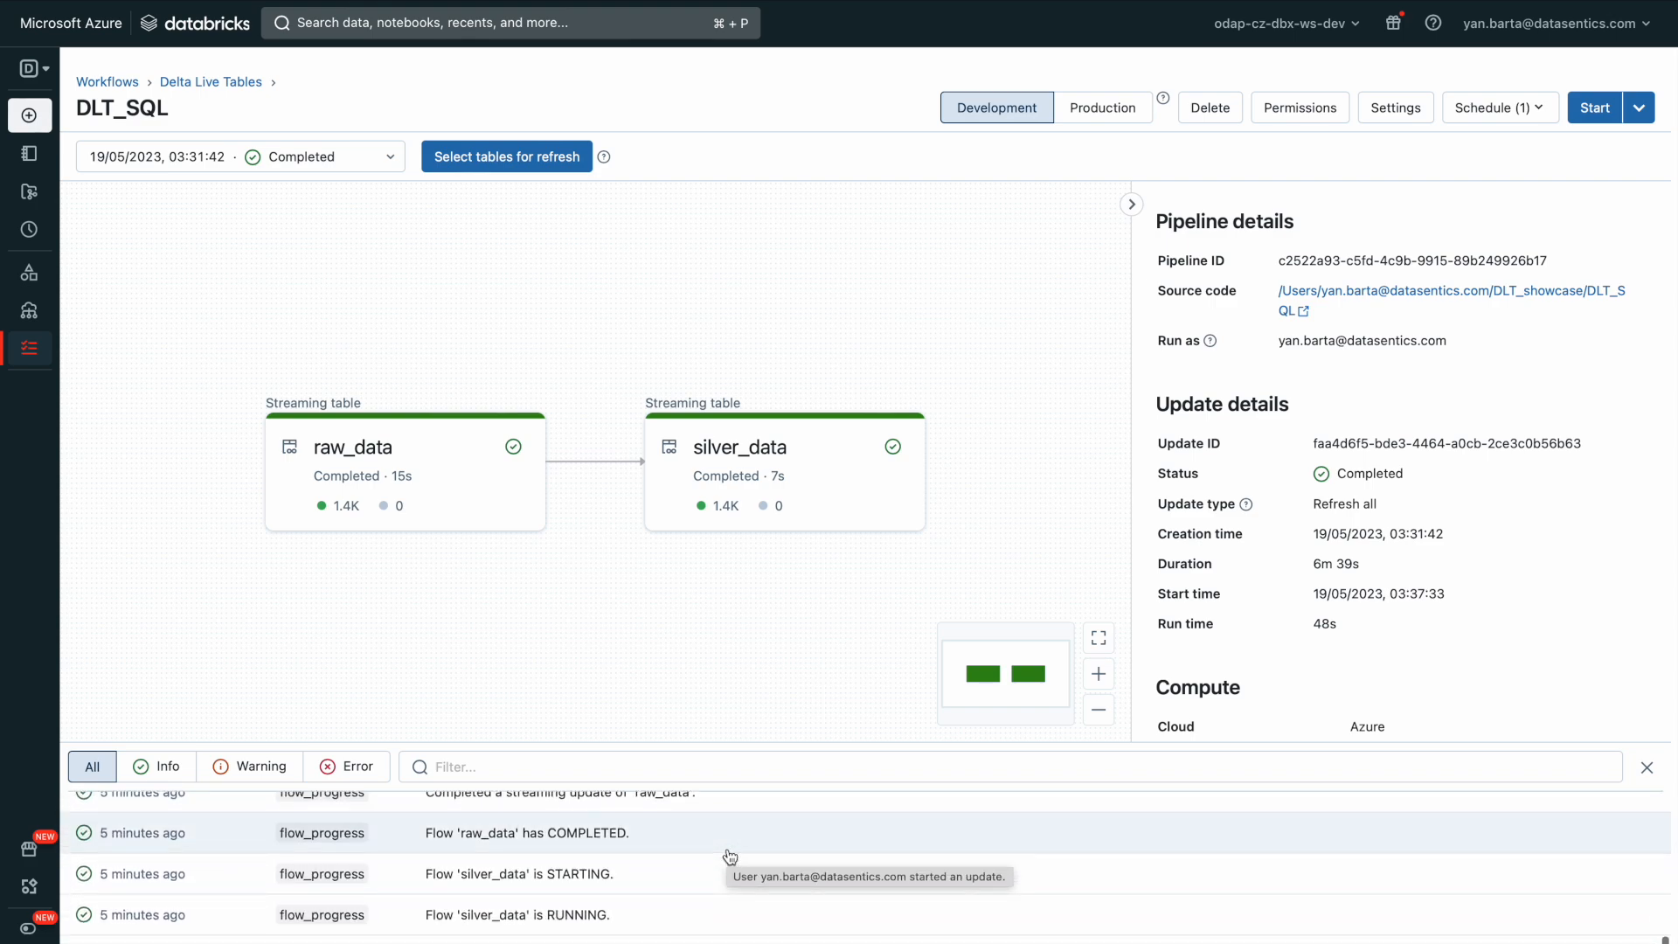
left_click(783, 470)
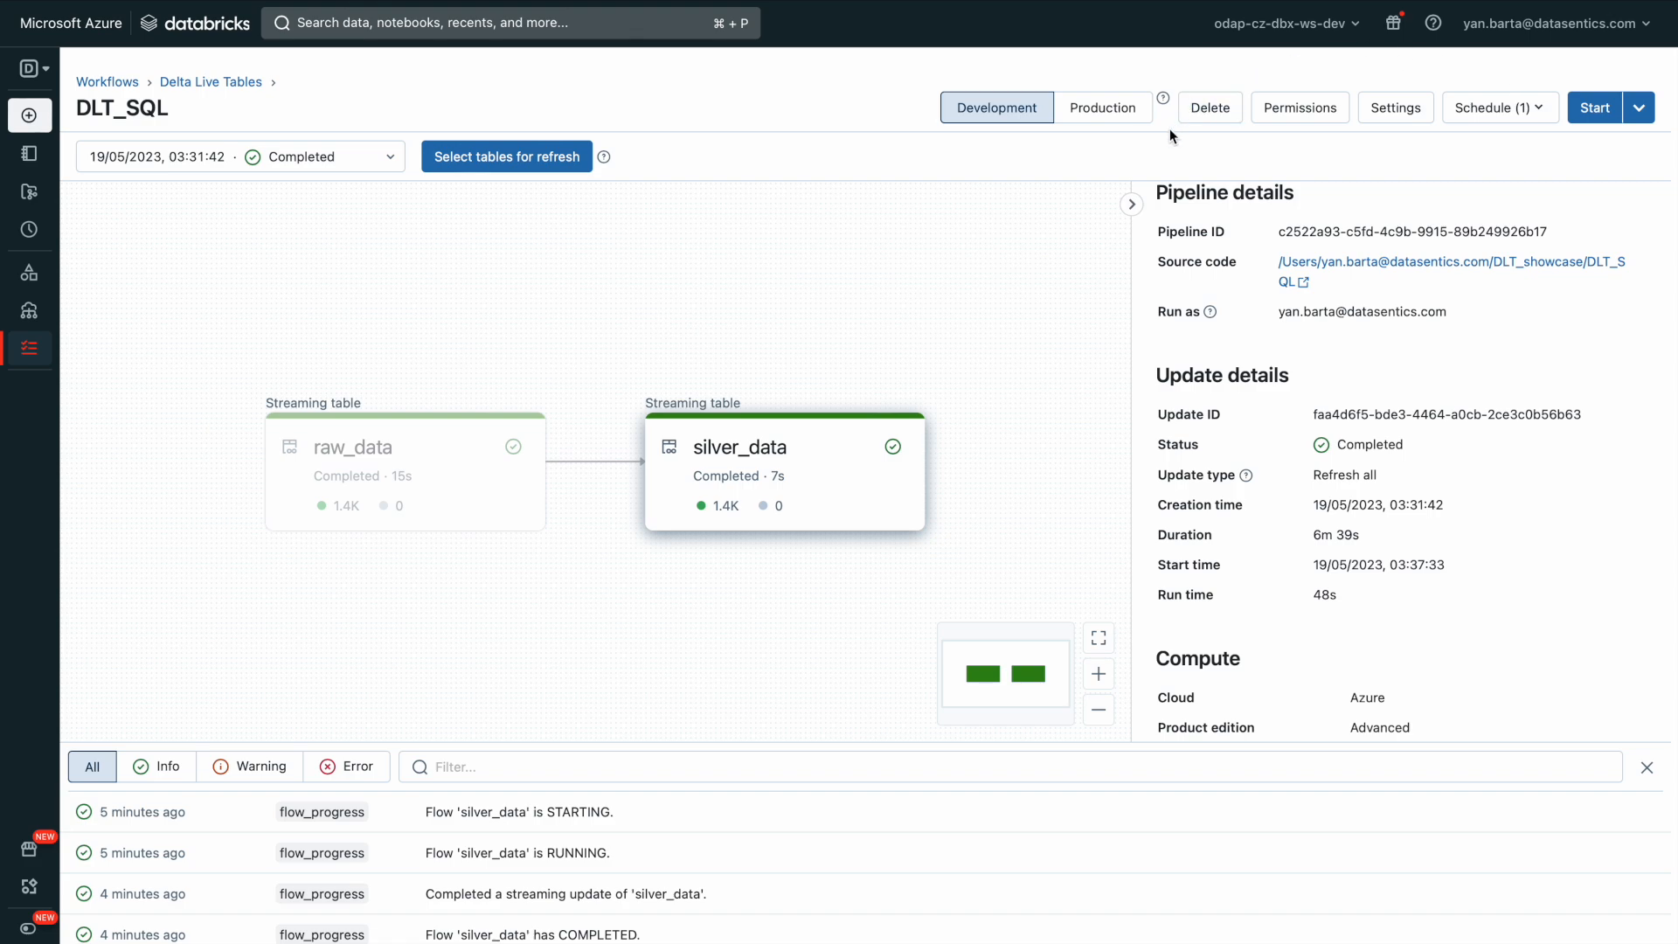
mouse_move(1629, 113)
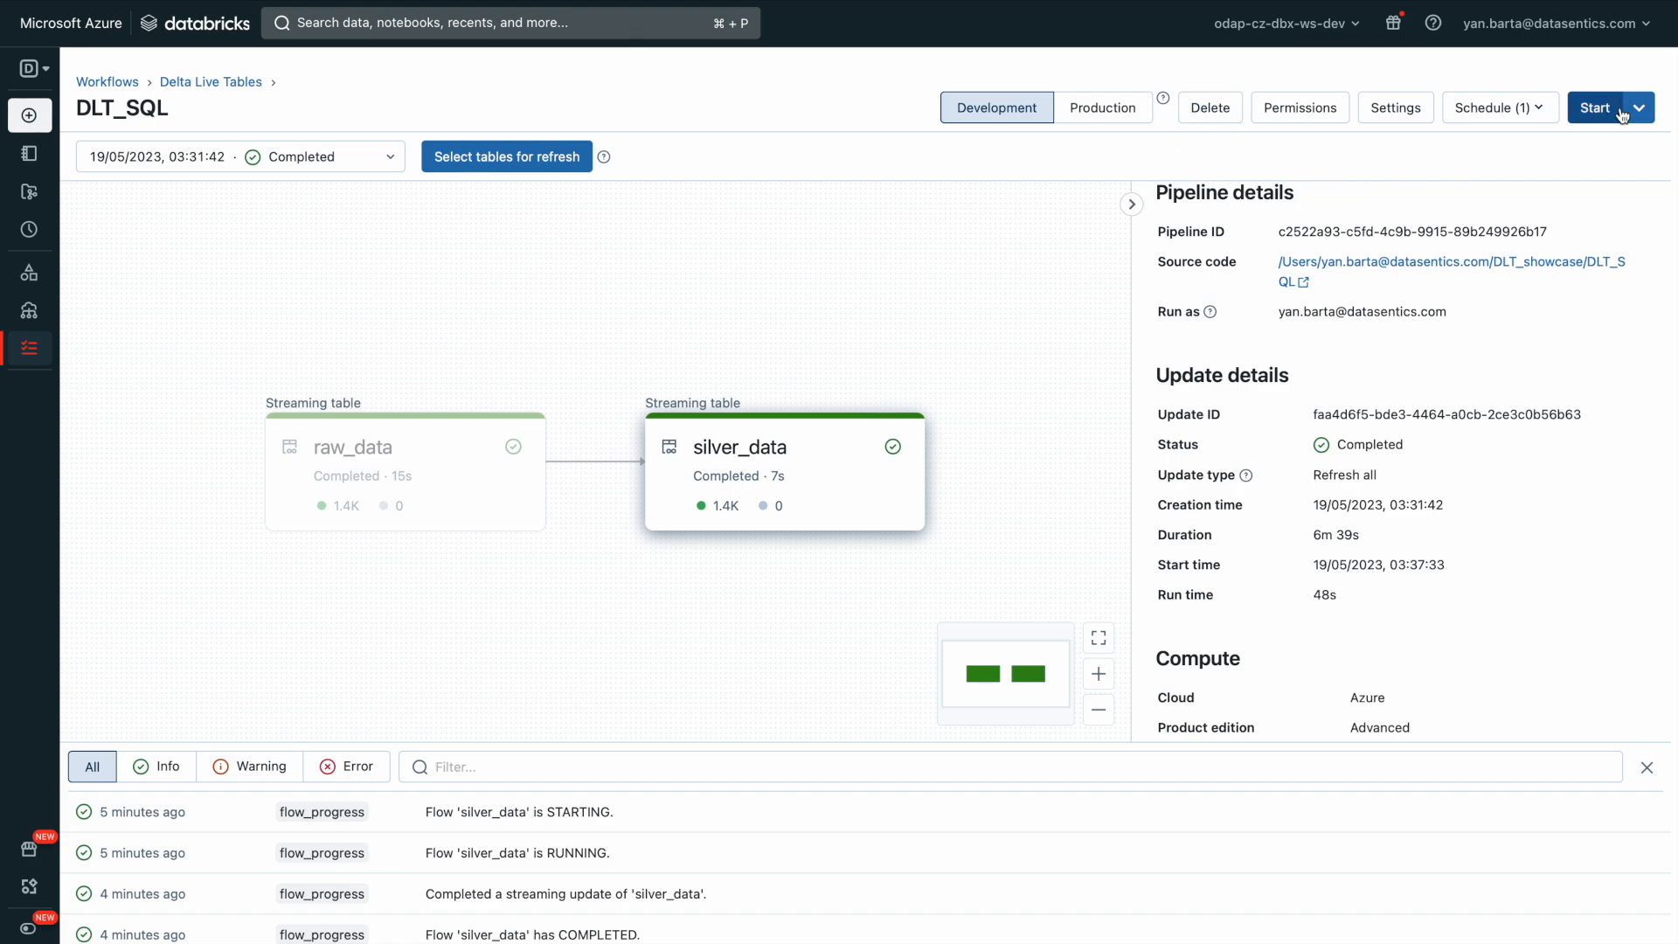
left_click(1594, 107)
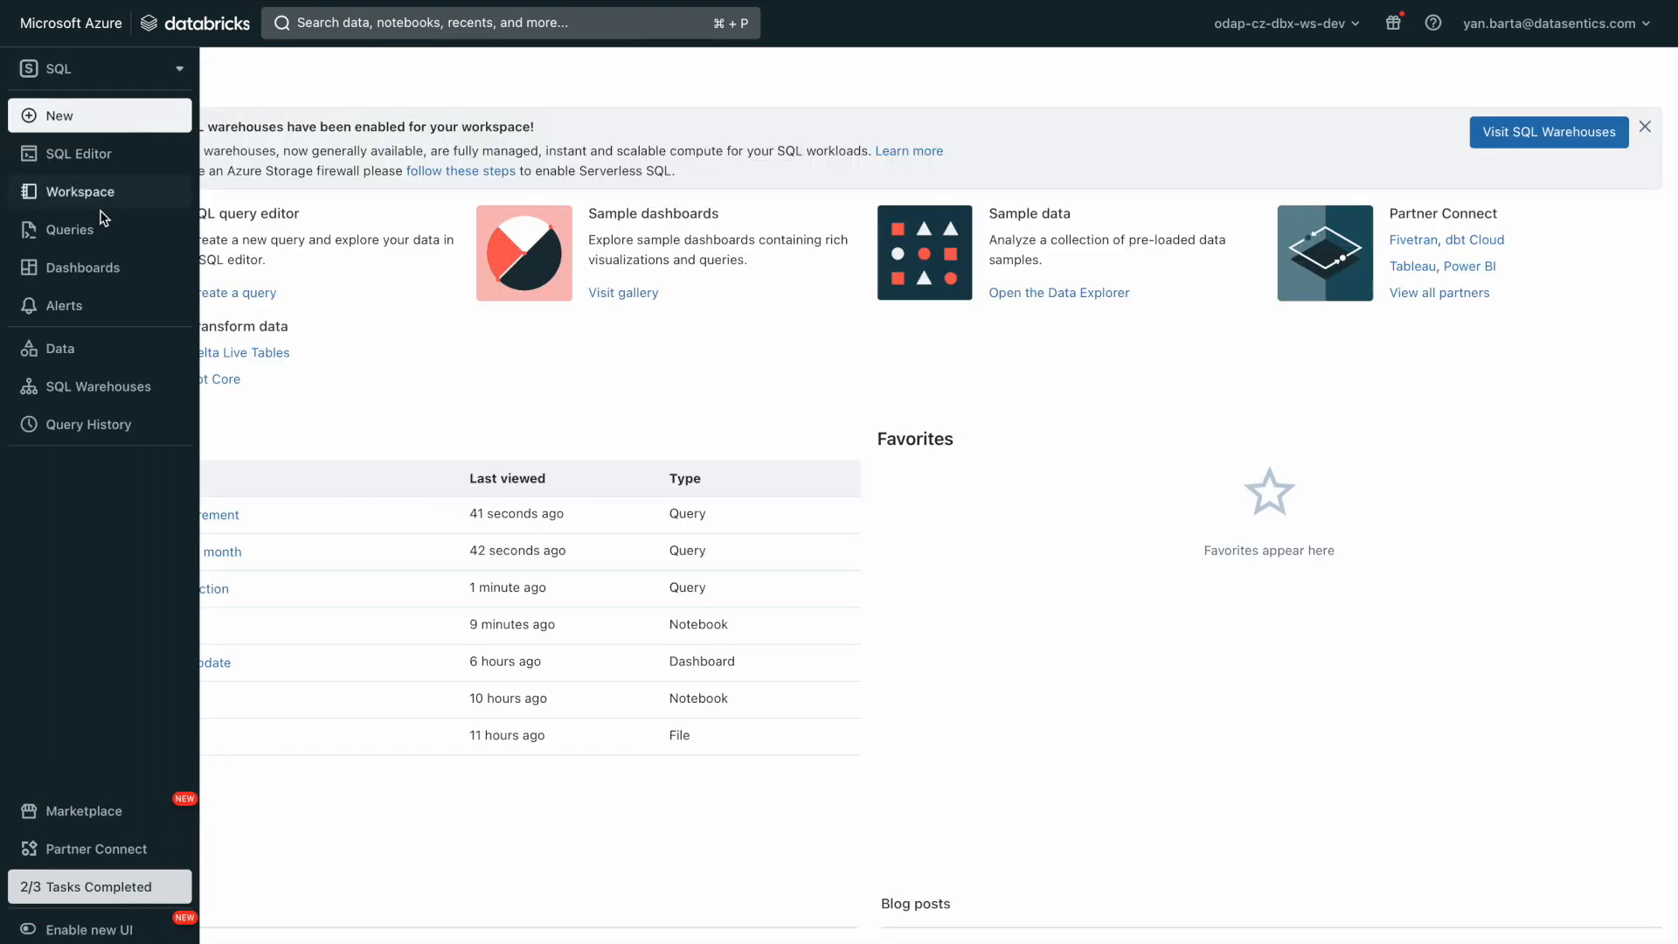
Step: Filter saved queries to My queries and bring up the Latest measurement query
left_click(71, 229)
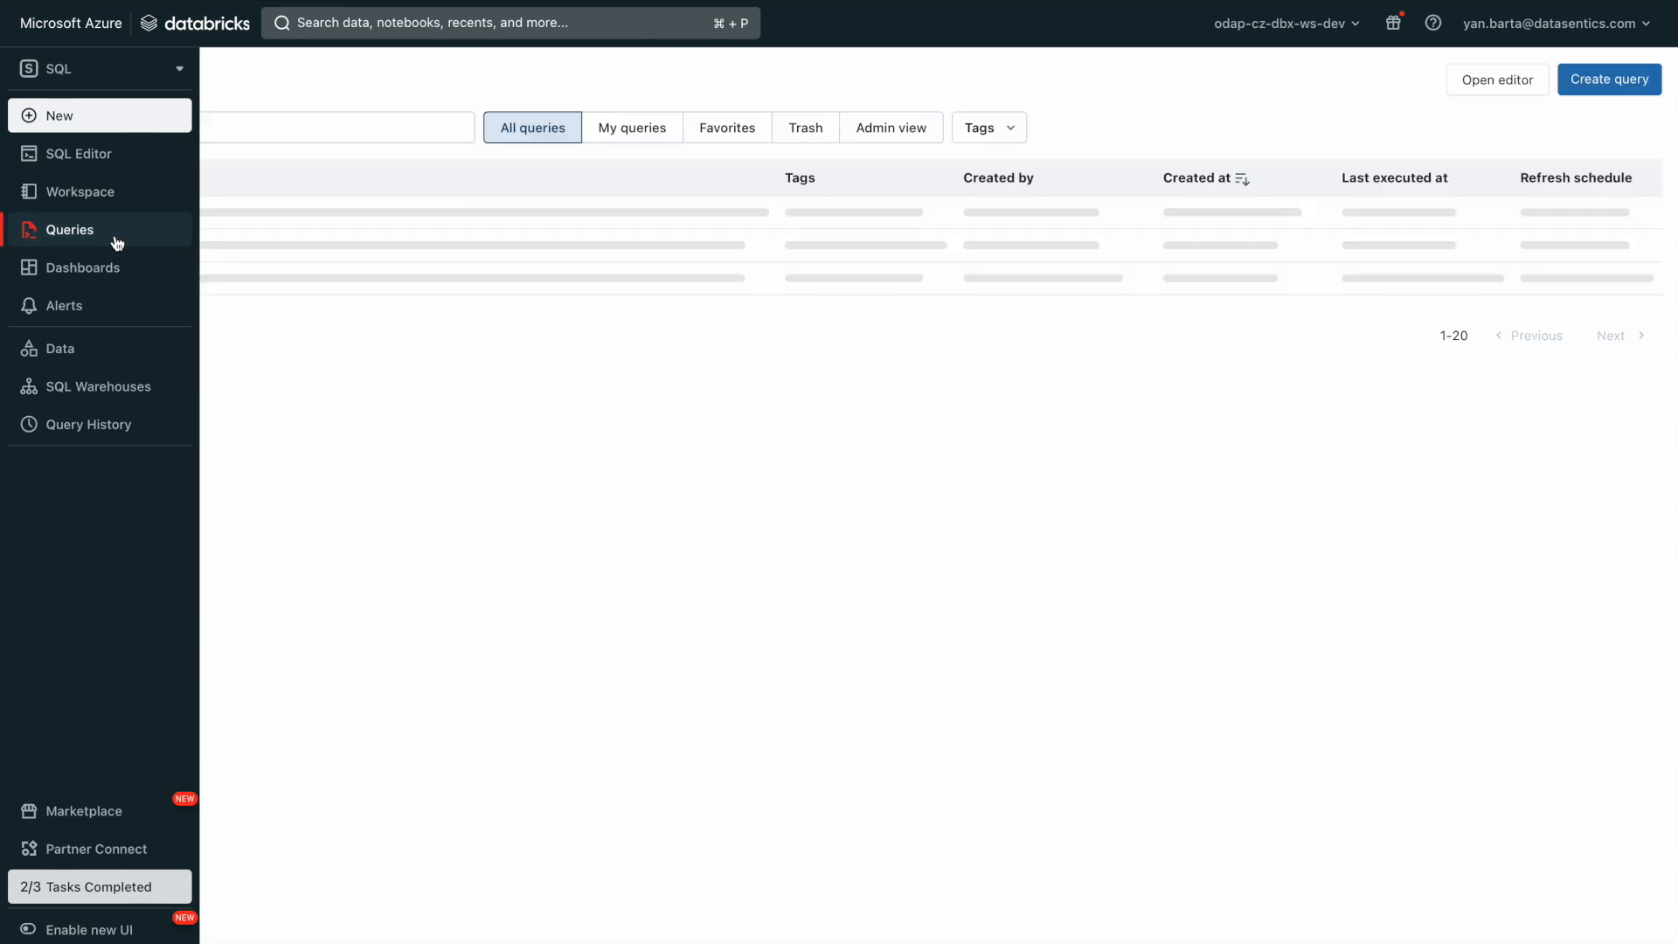
left_click(631, 128)
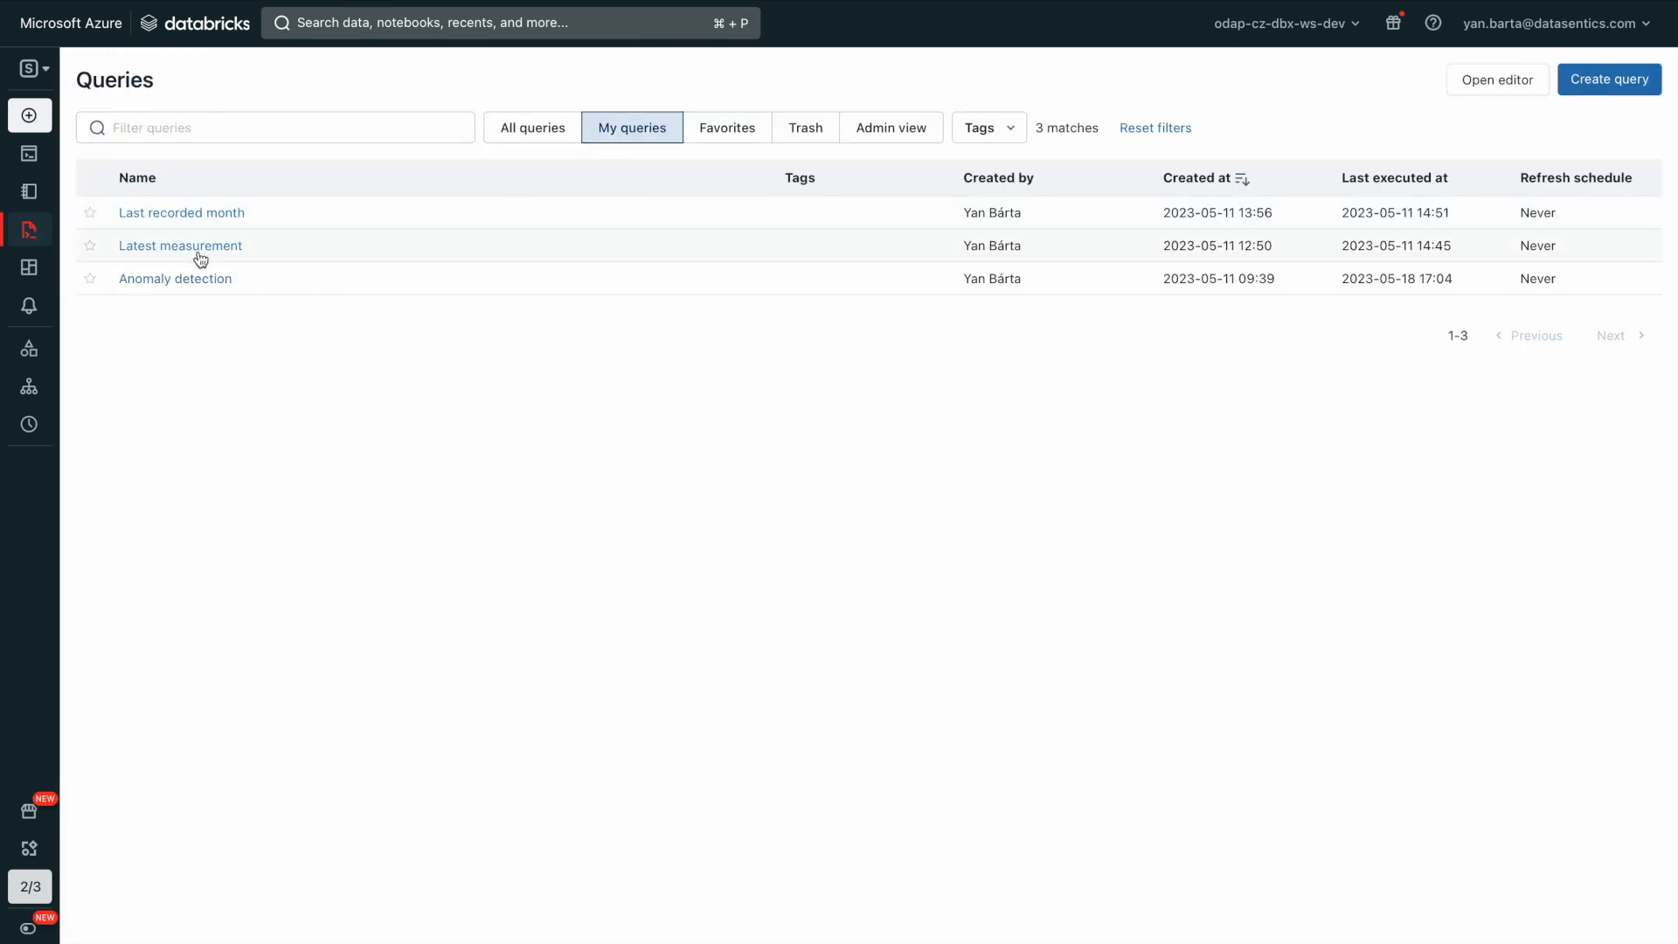
left_click(180, 244)
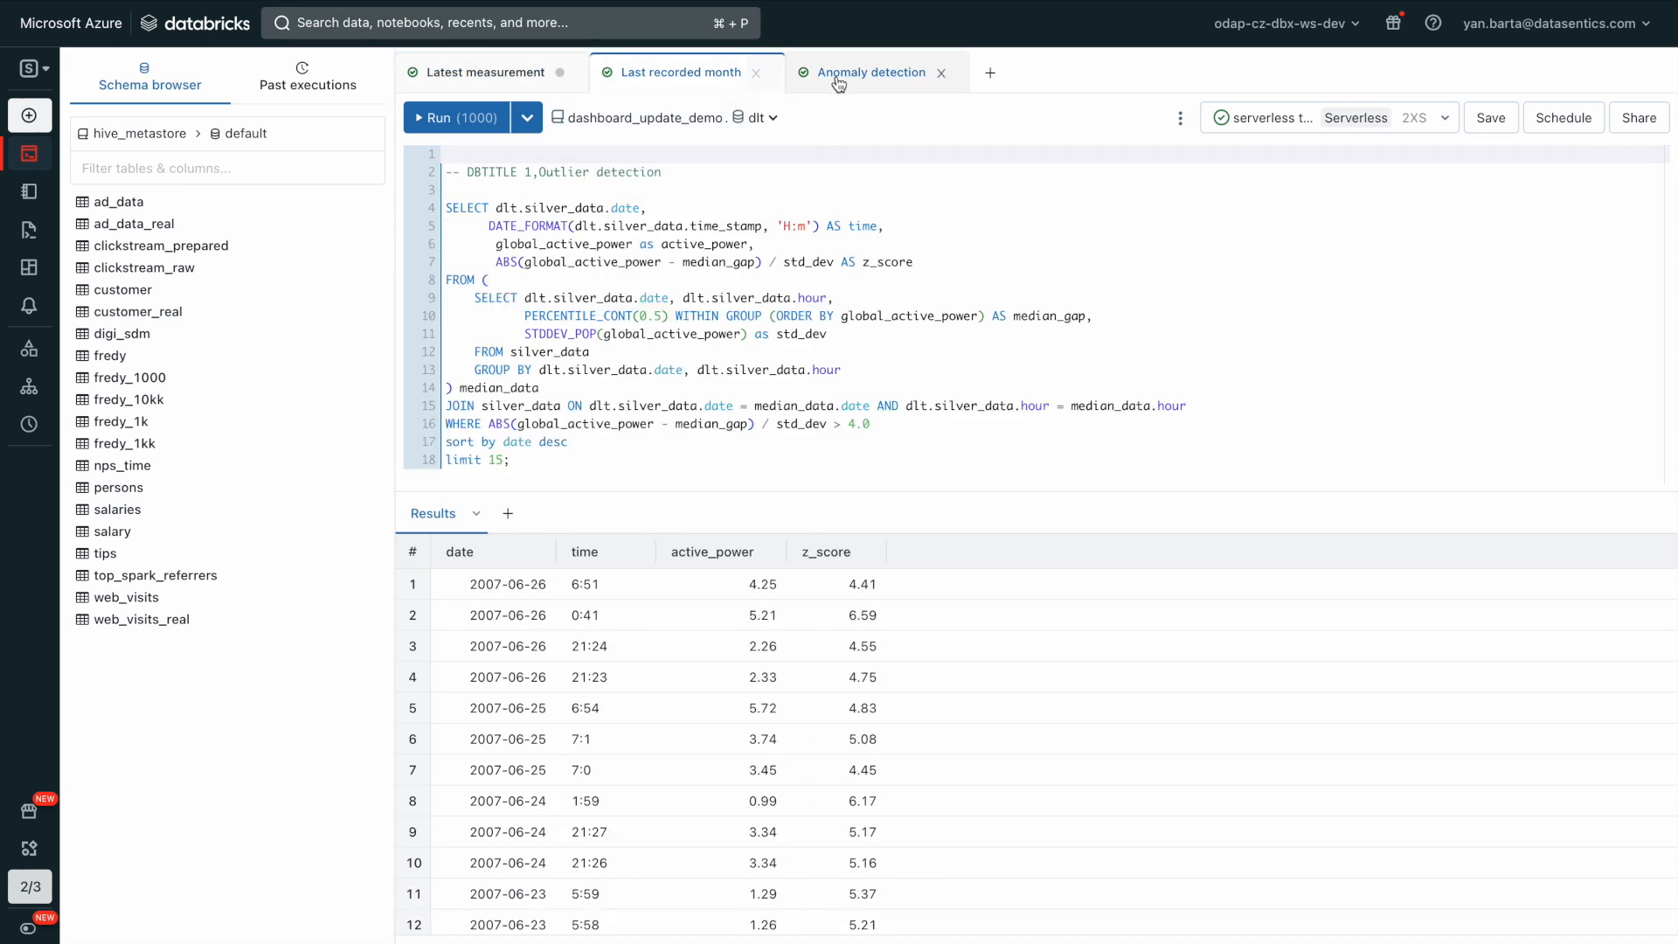
Step: Review the Anomaly detection query's outlier results and move to Data Science & Engineering
left_click(871, 72)
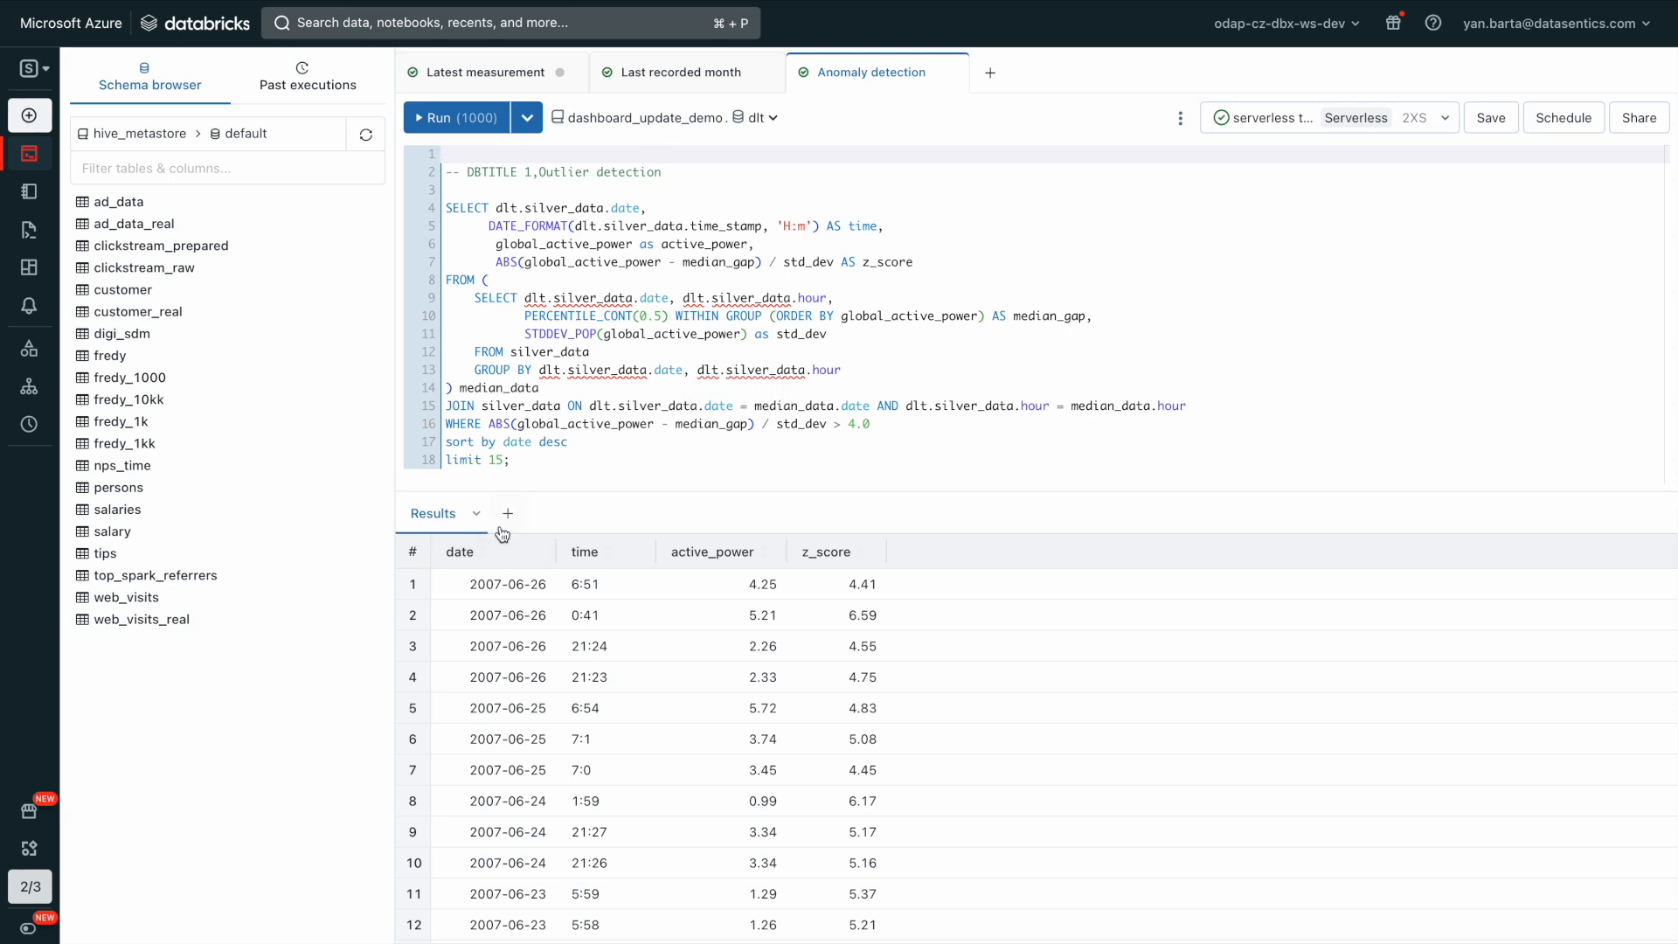
left_click(475, 514)
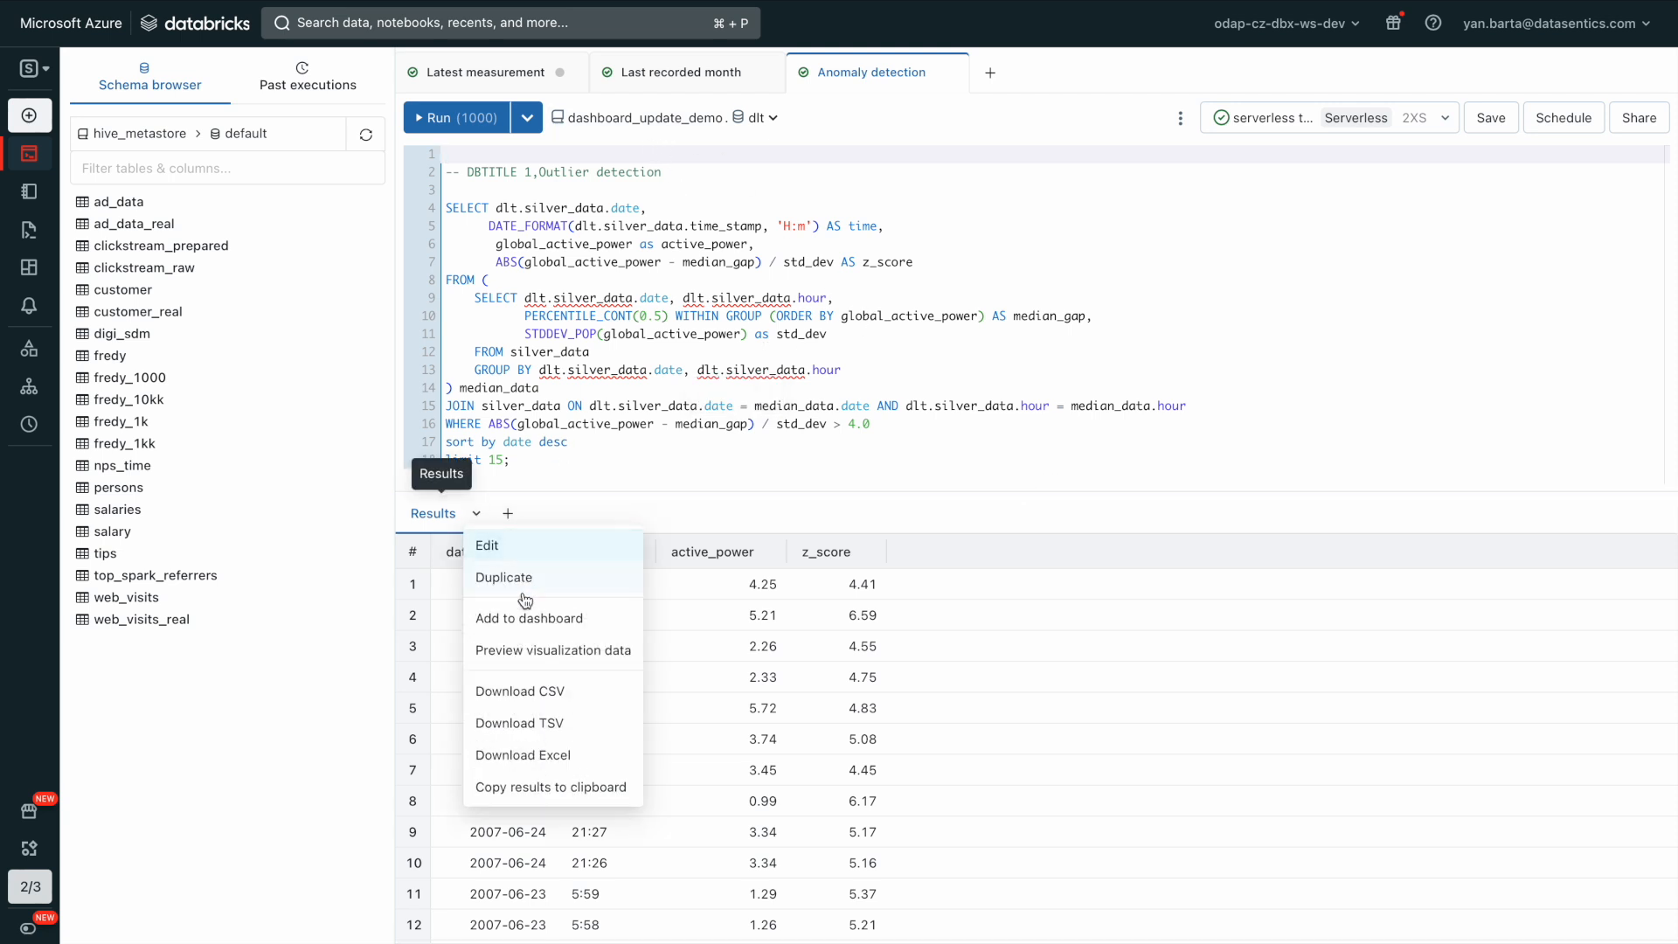
left_click(528, 617)
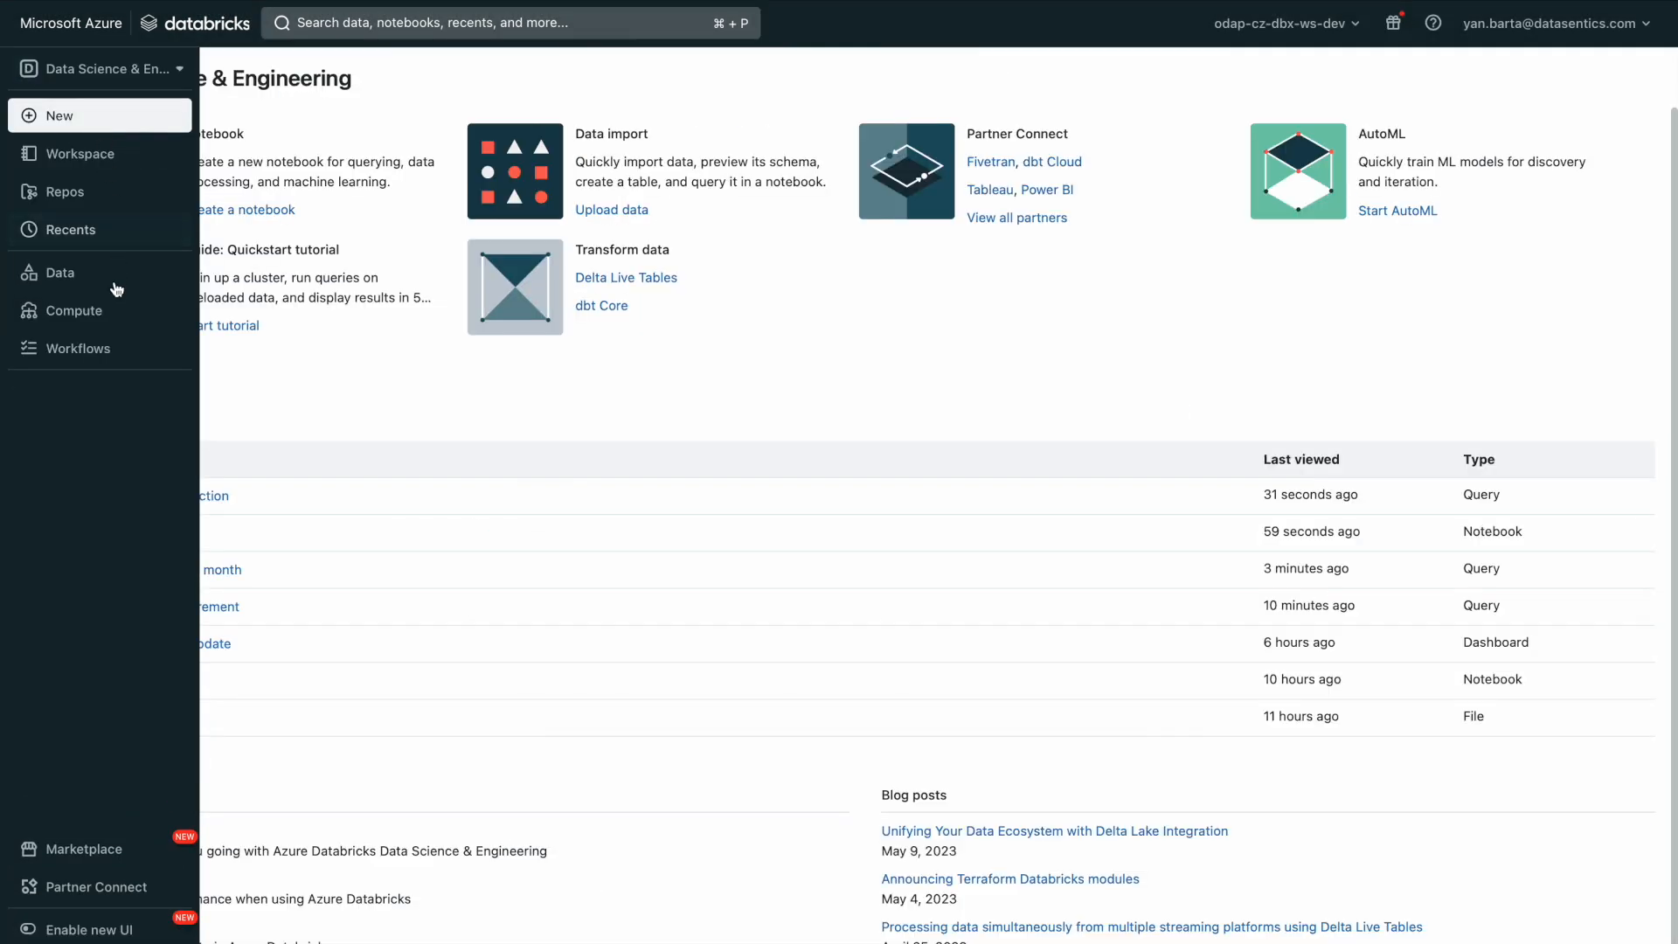
Step: Bring up the DLT_update_file_arrival job's file-arrival trigger settings from Workflows > Jobs
left_click(75, 348)
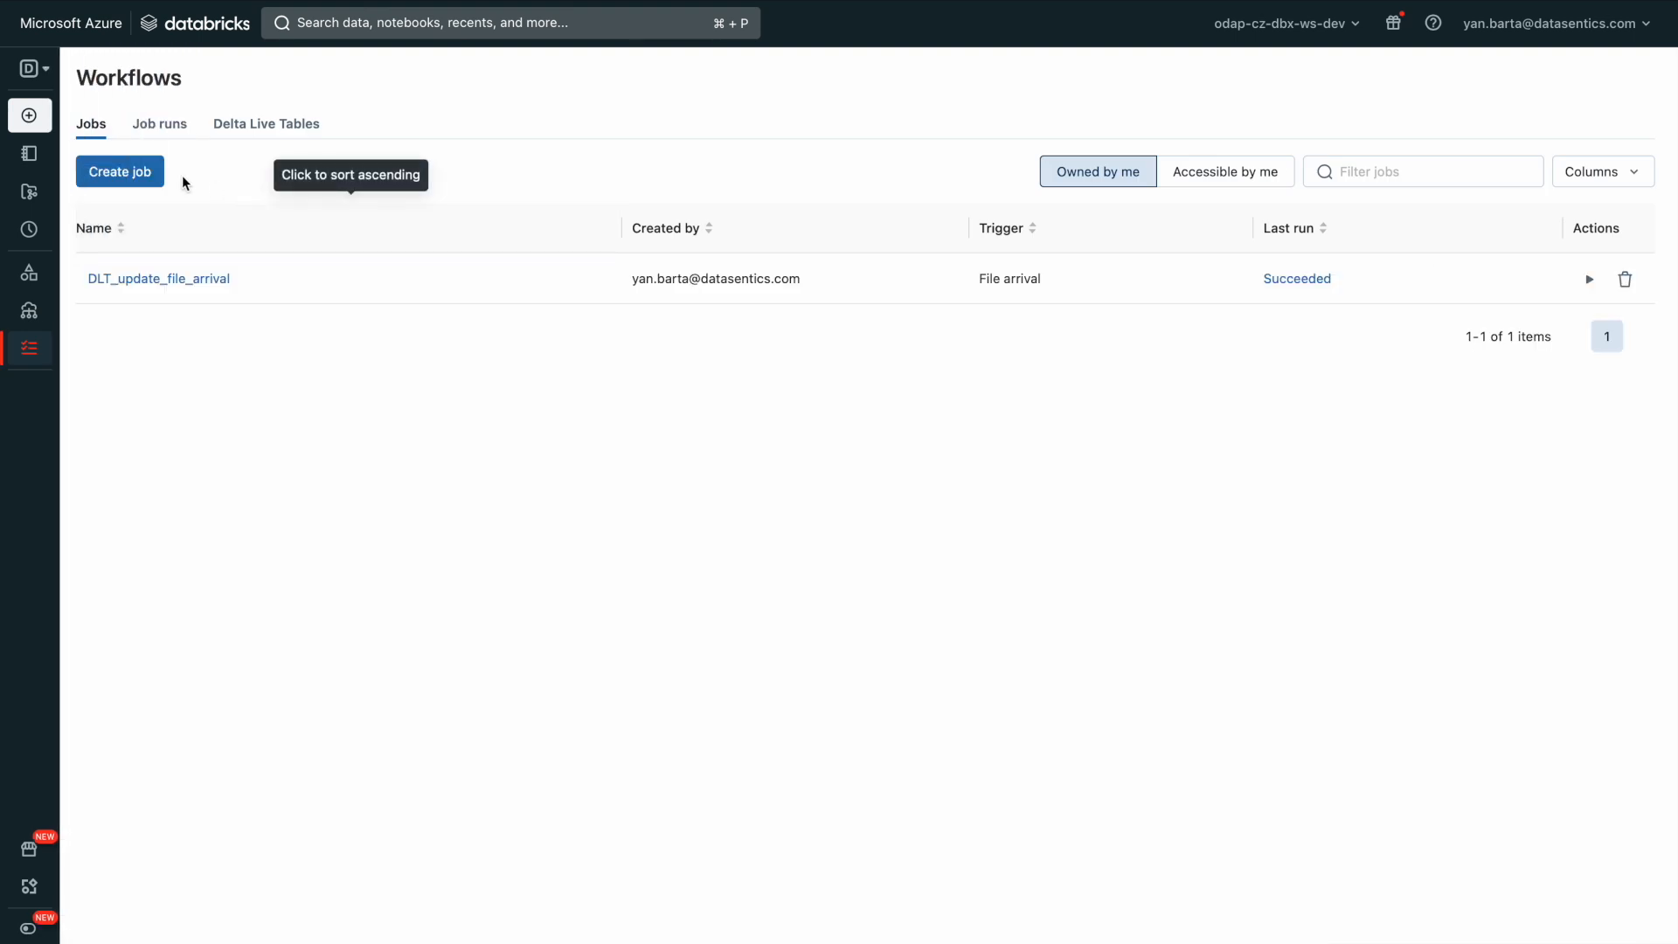
mouse_move(157, 278)
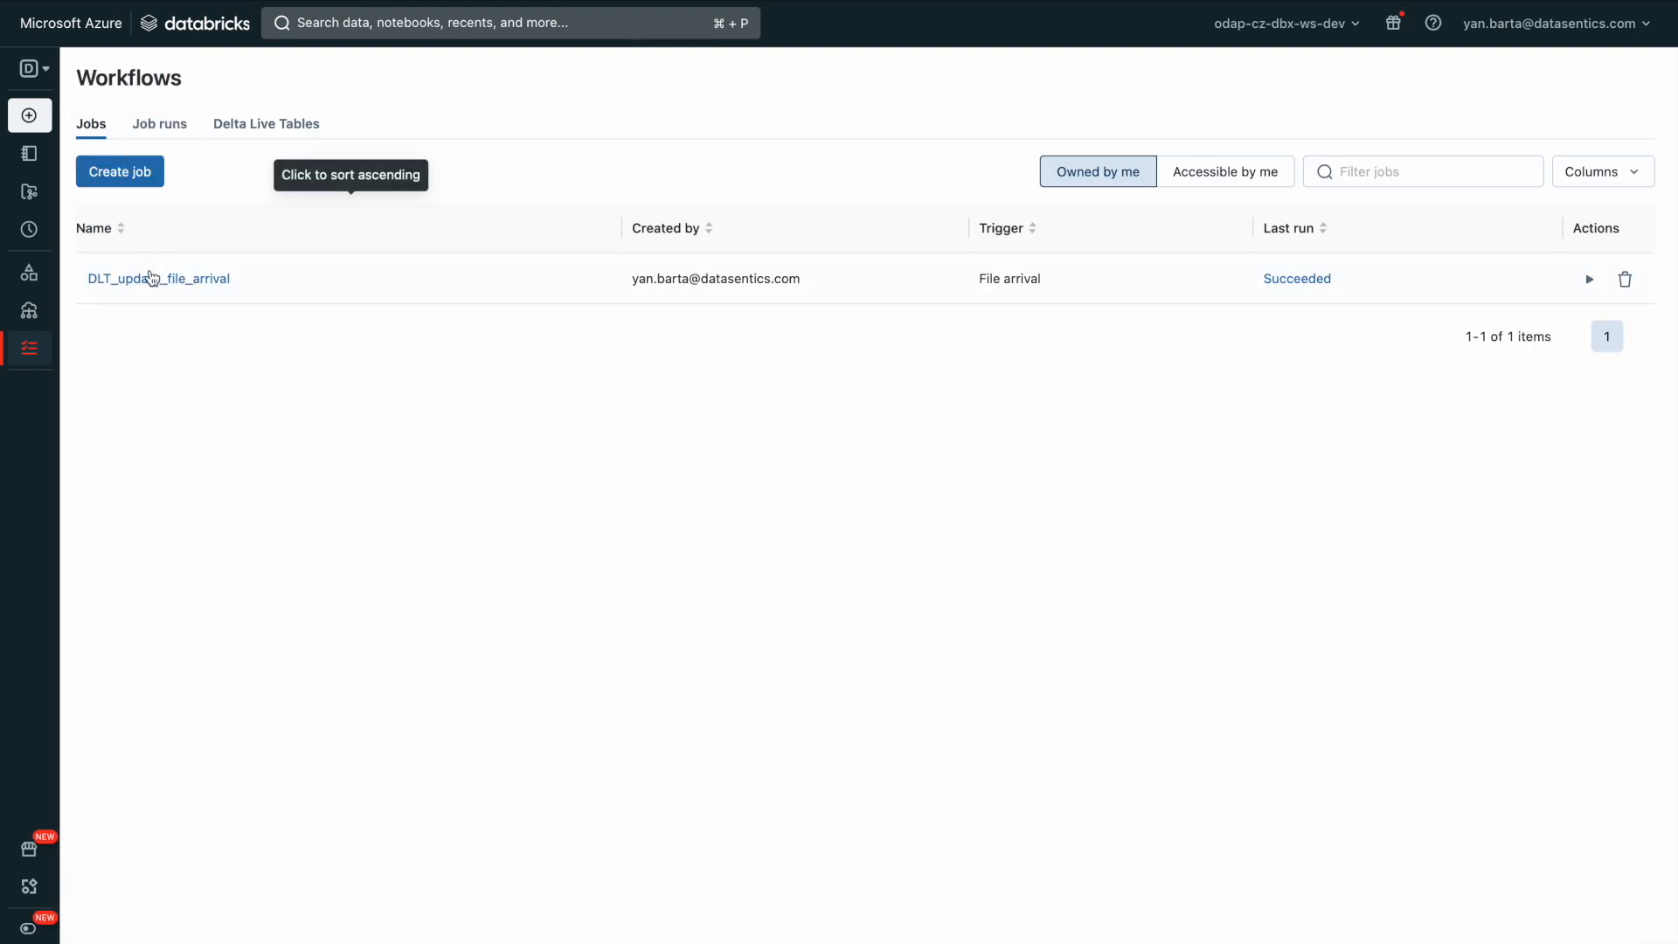
left_click(157, 278)
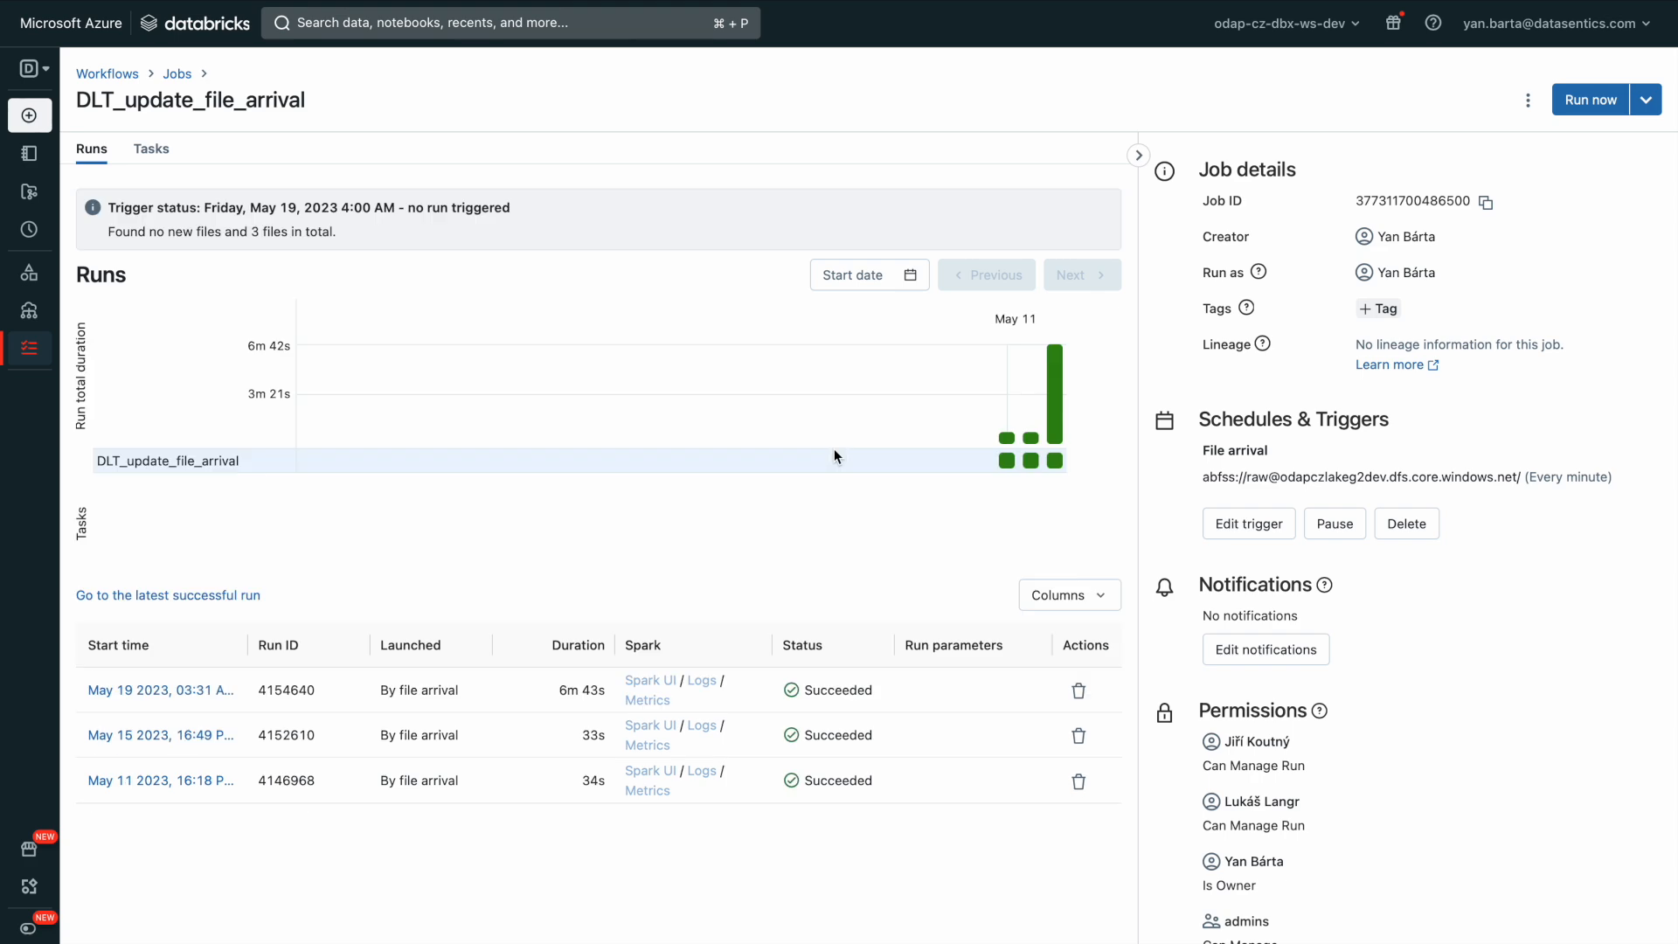
scroll("down", 3)
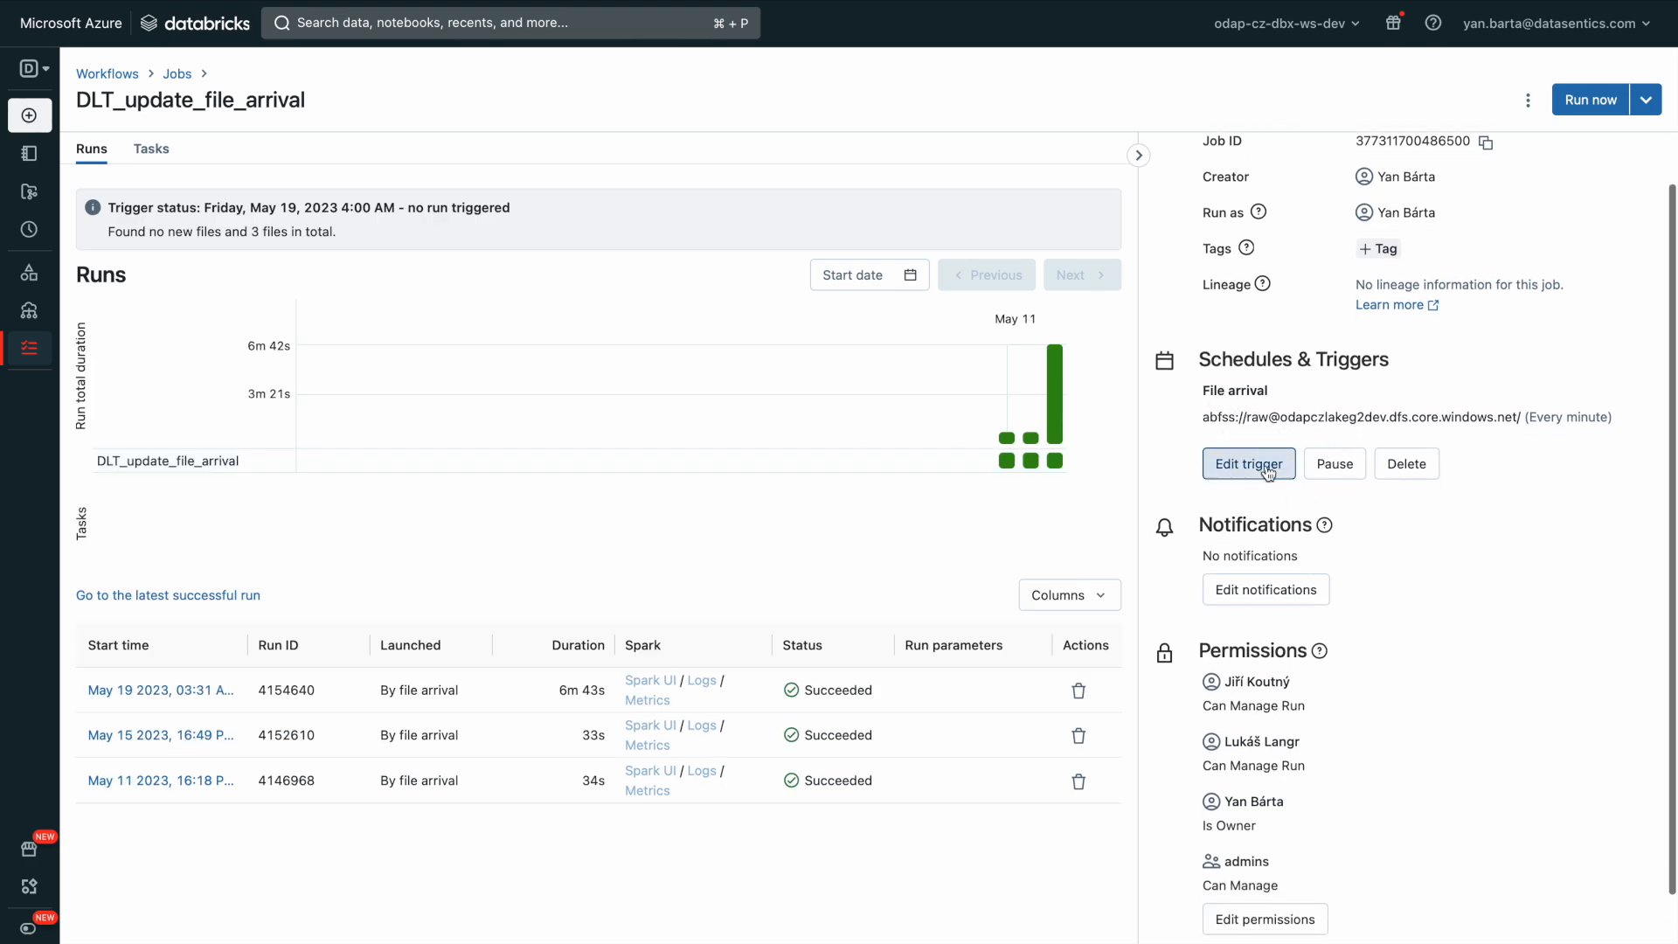
left_click(1248, 463)
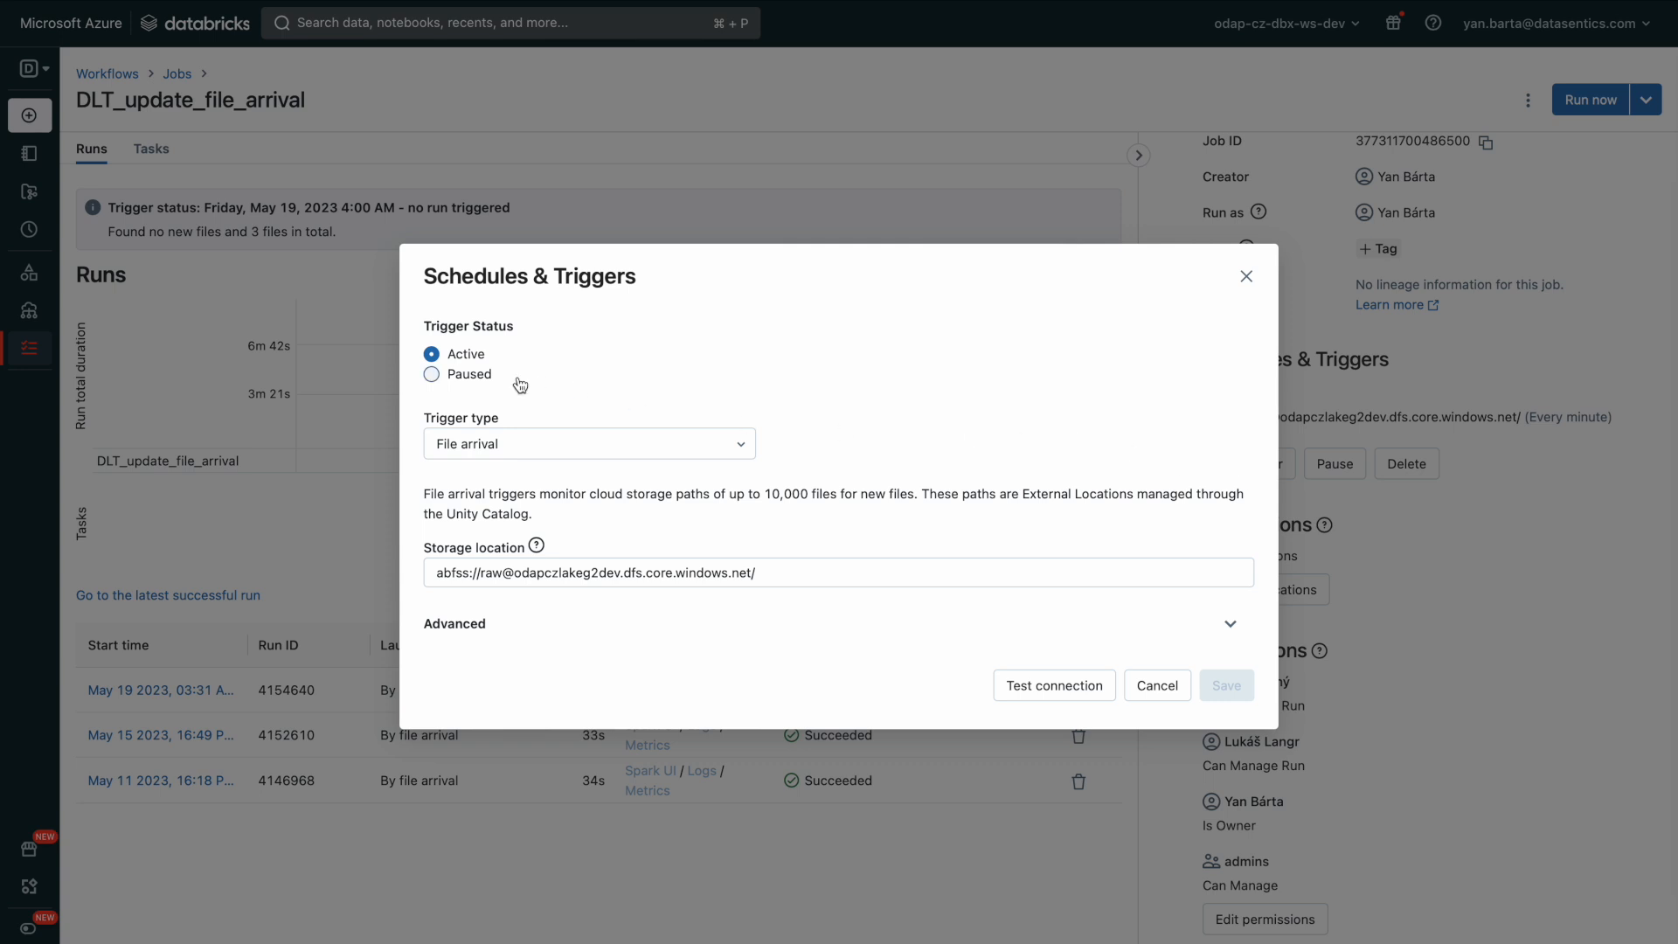
mouse_move(526, 426)
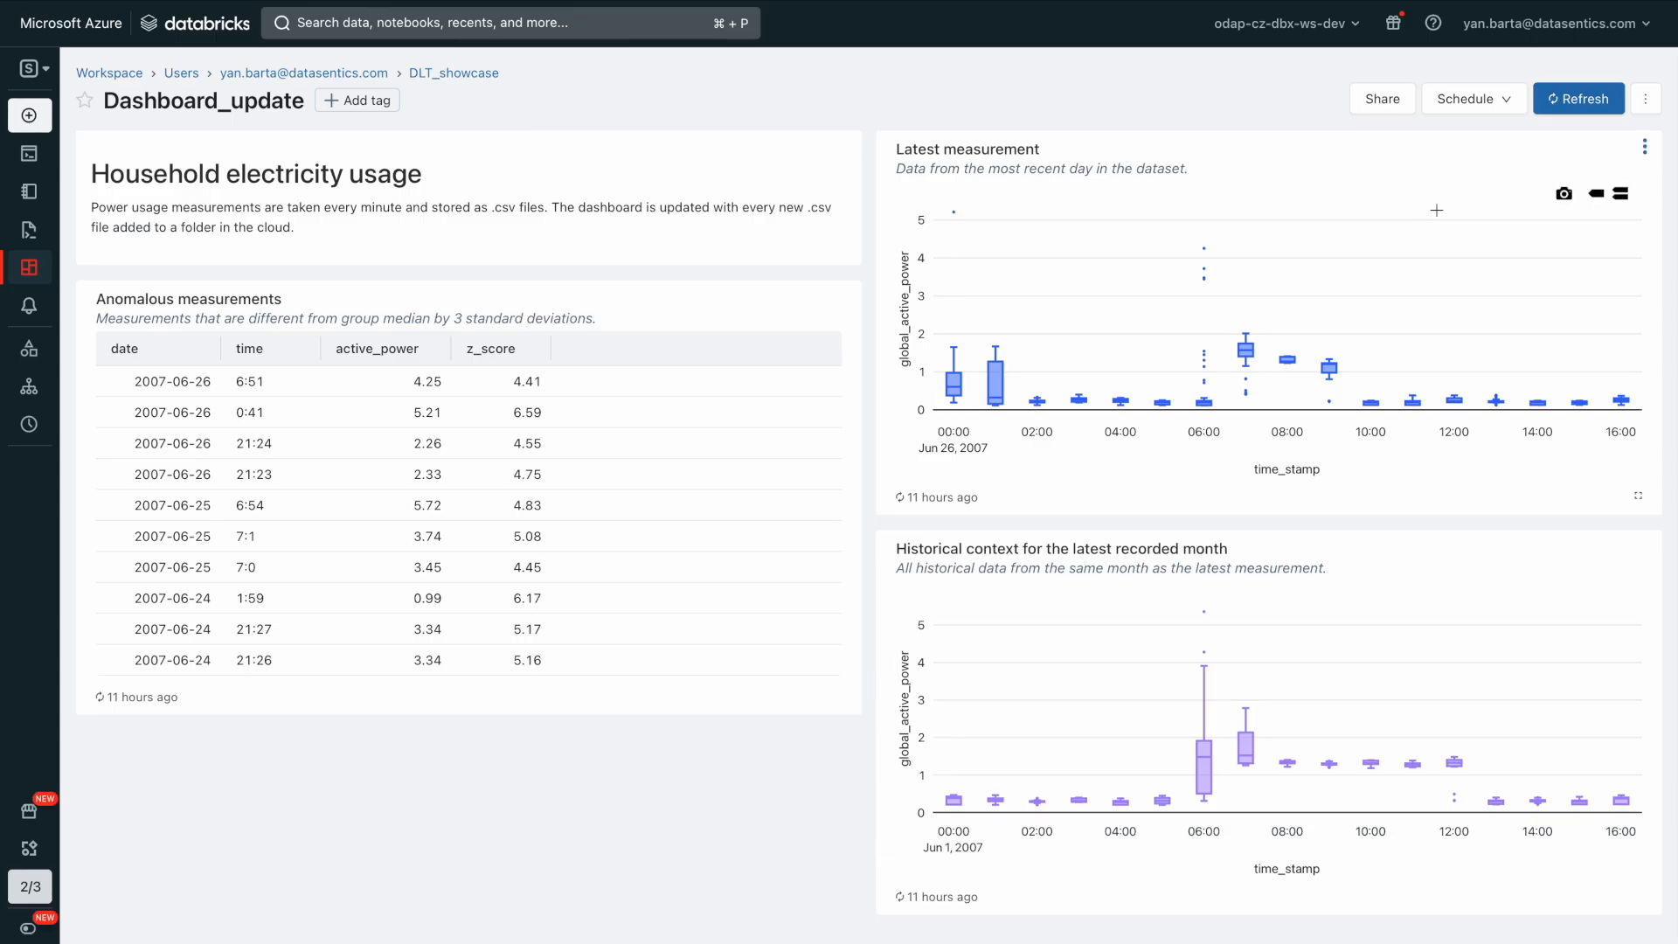
Step: Refresh the Household electricity usage dashboard so every widget reloads its data
left_click(1576, 98)
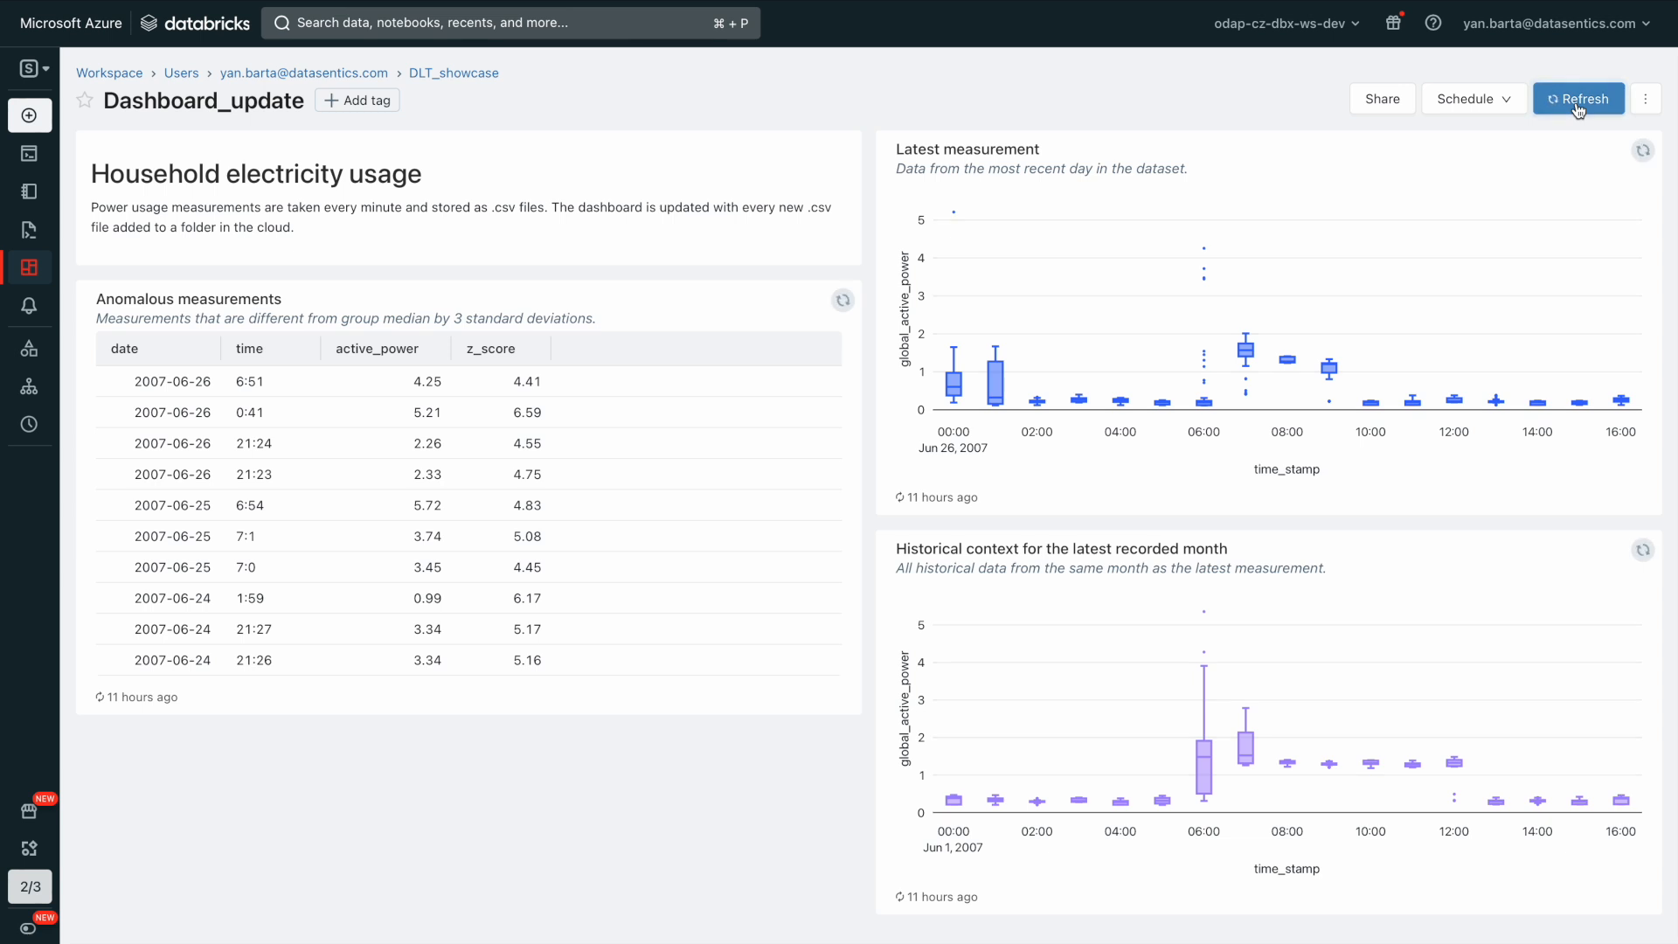
left_click(1577, 97)
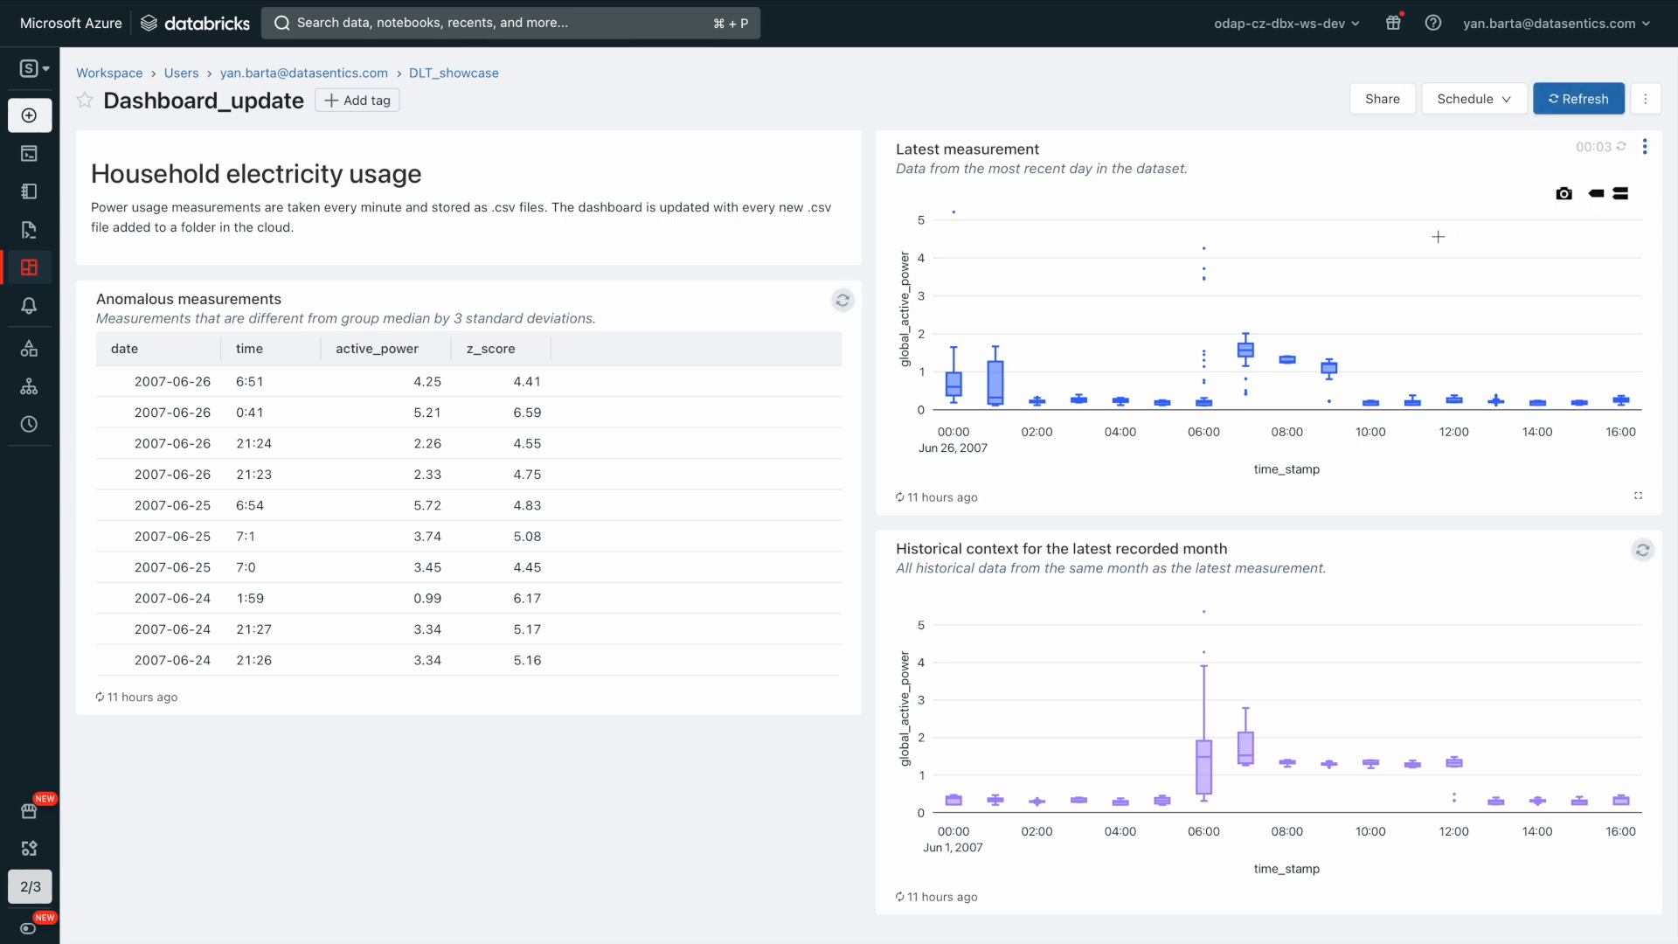